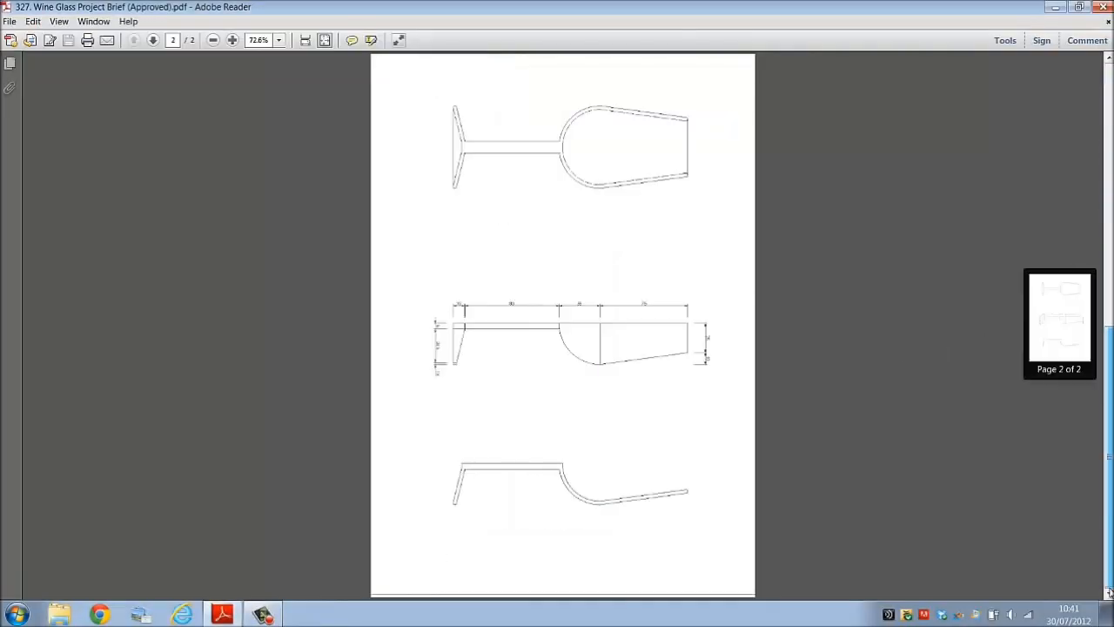
Step: Magnify the brief's page to read the dimensioned glass profile drawings
click(59, 21)
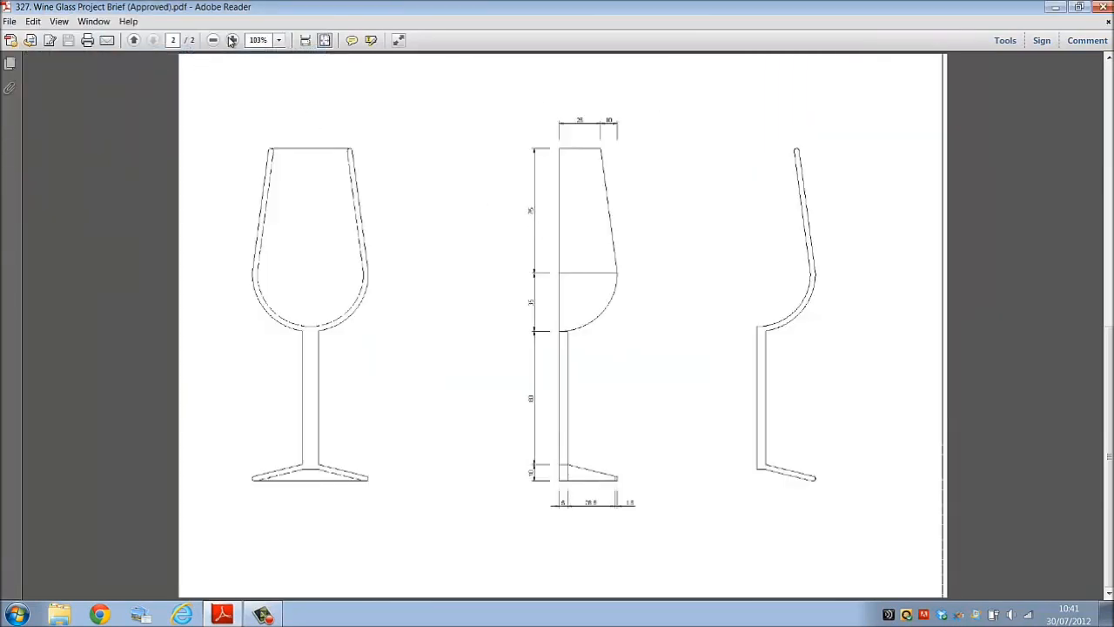
click(232, 40)
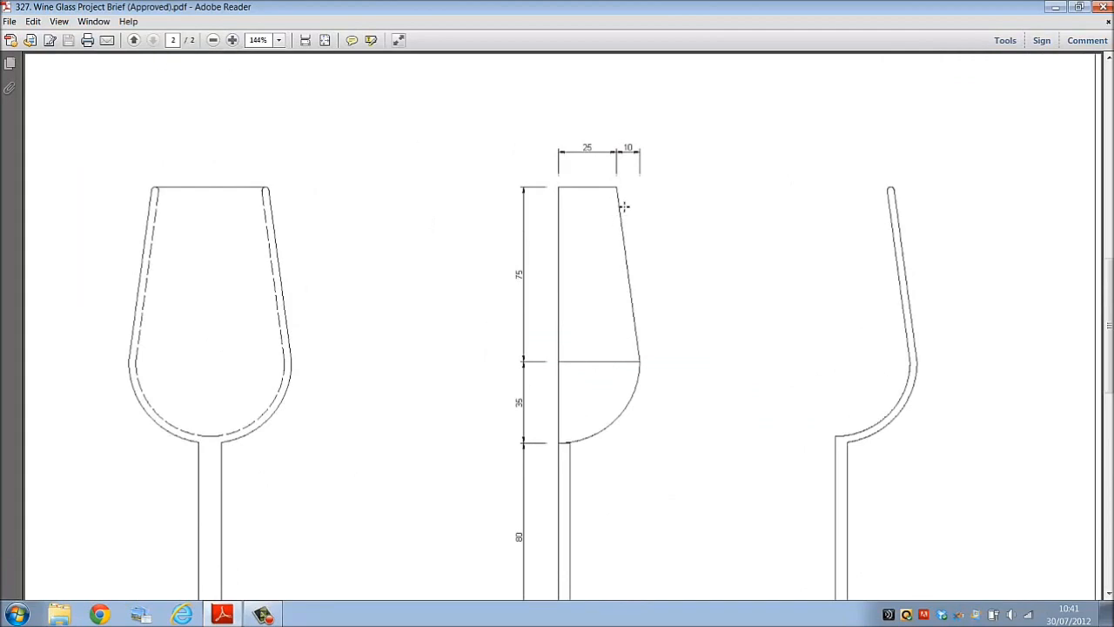
scroll(down, 3)
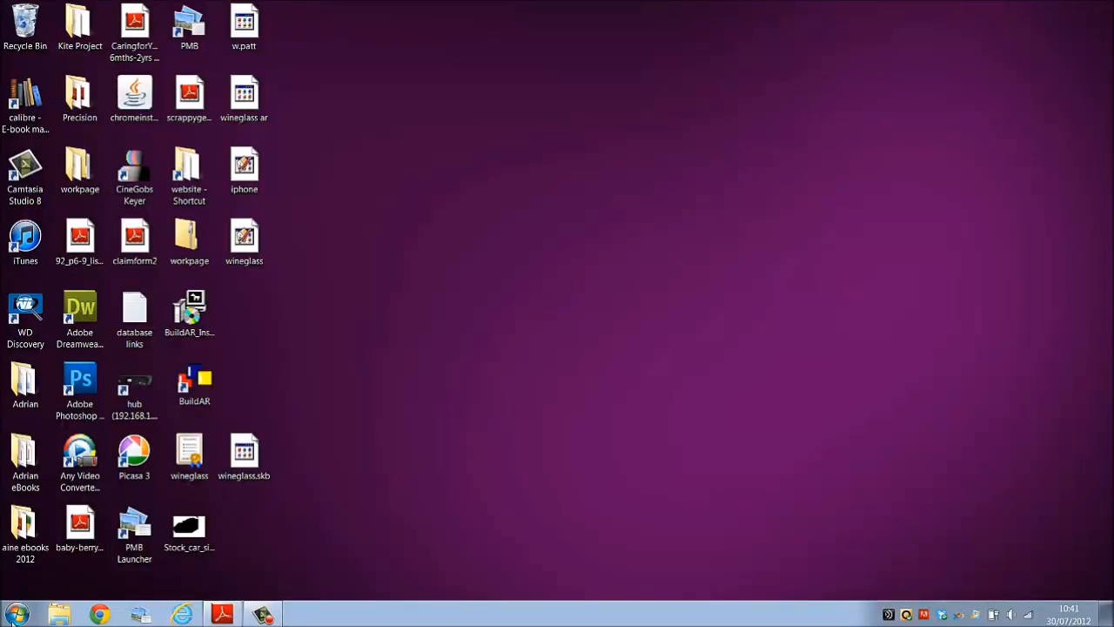
Step: Launch Google SketchUp 8 from the Start menu and begin a new model with the chosen template
click(16, 613)
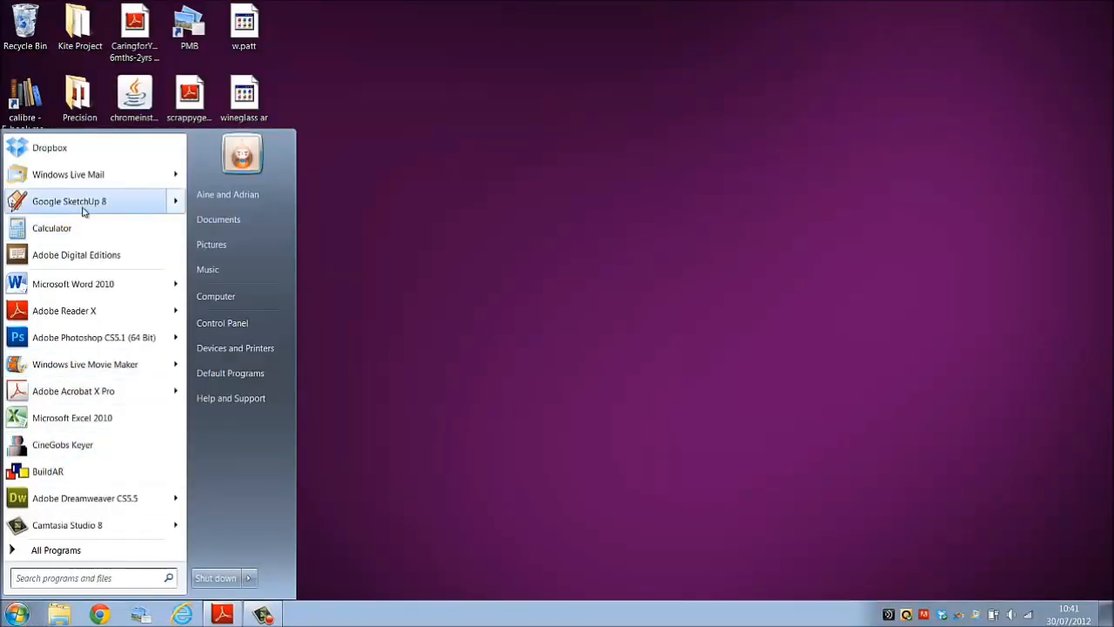
click(70, 202)
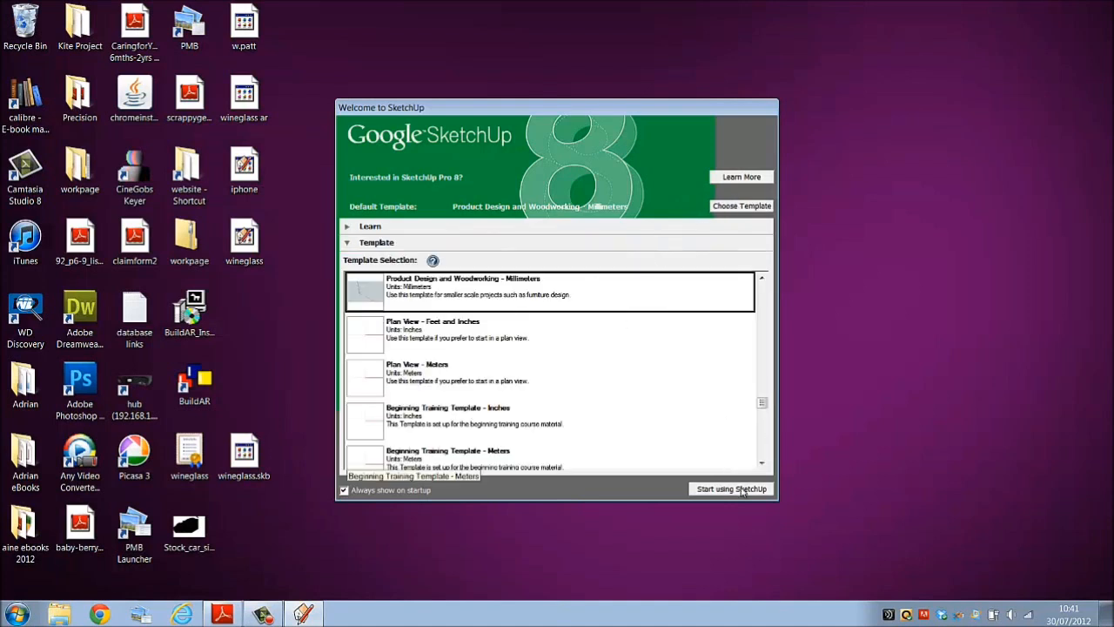
click(731, 487)
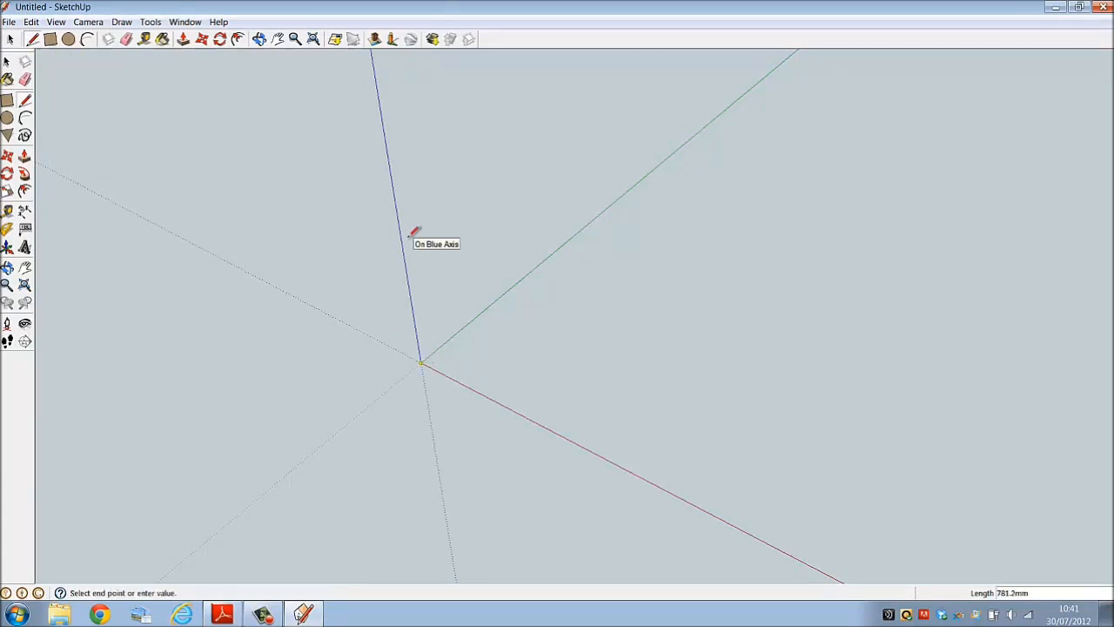
Step: Draw foot profile edges: 10 across from the blue axis, down to the red axis, then 30 along it
text(10)
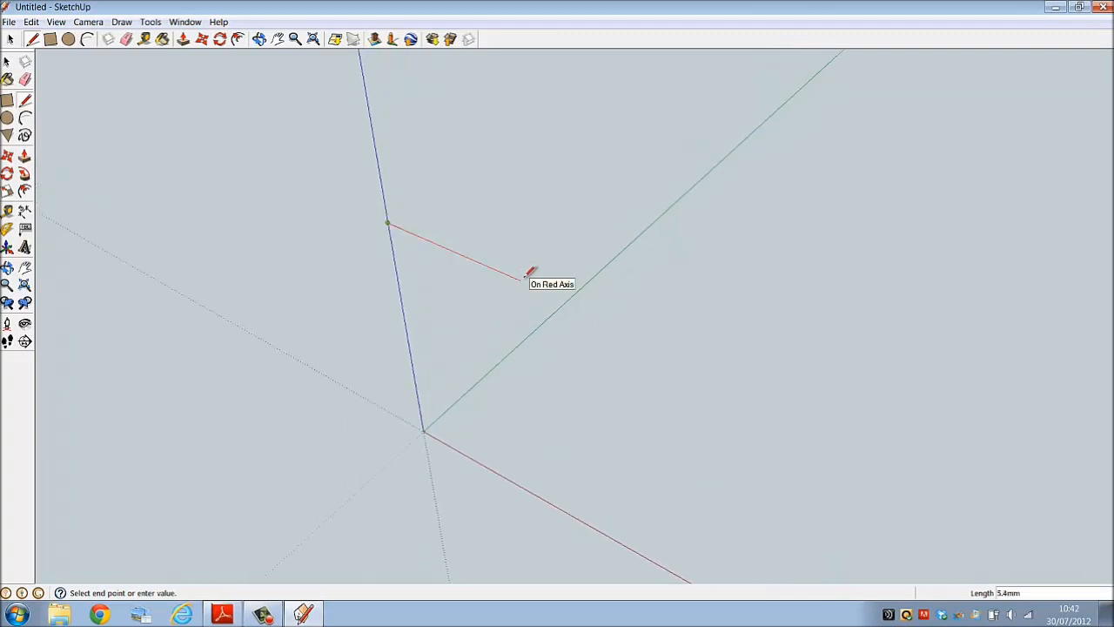
click(509, 275)
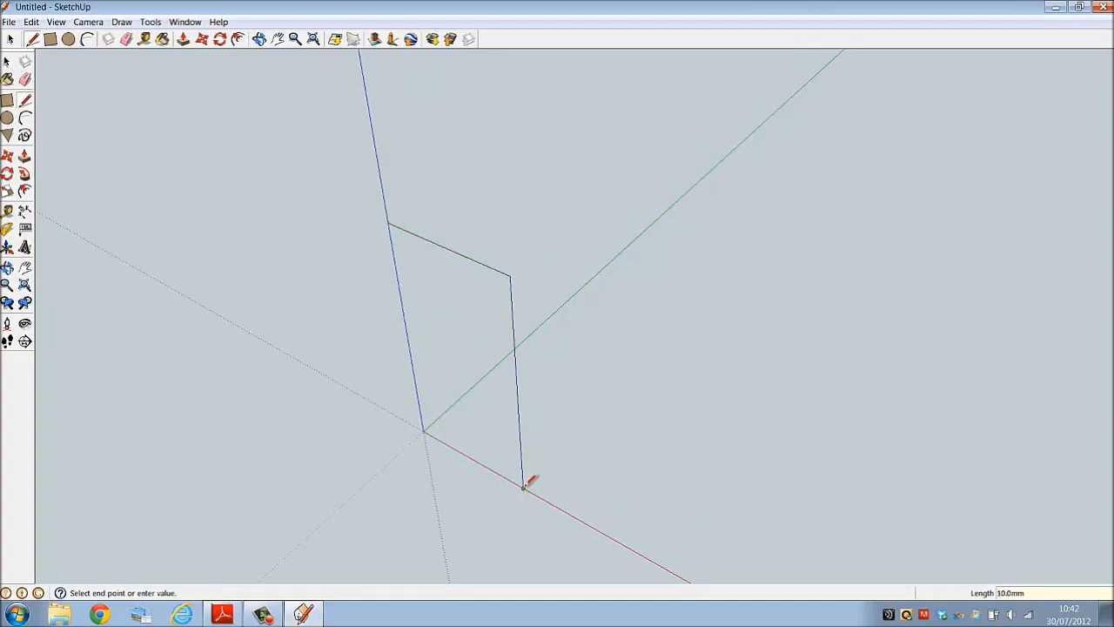
click(87, 21)
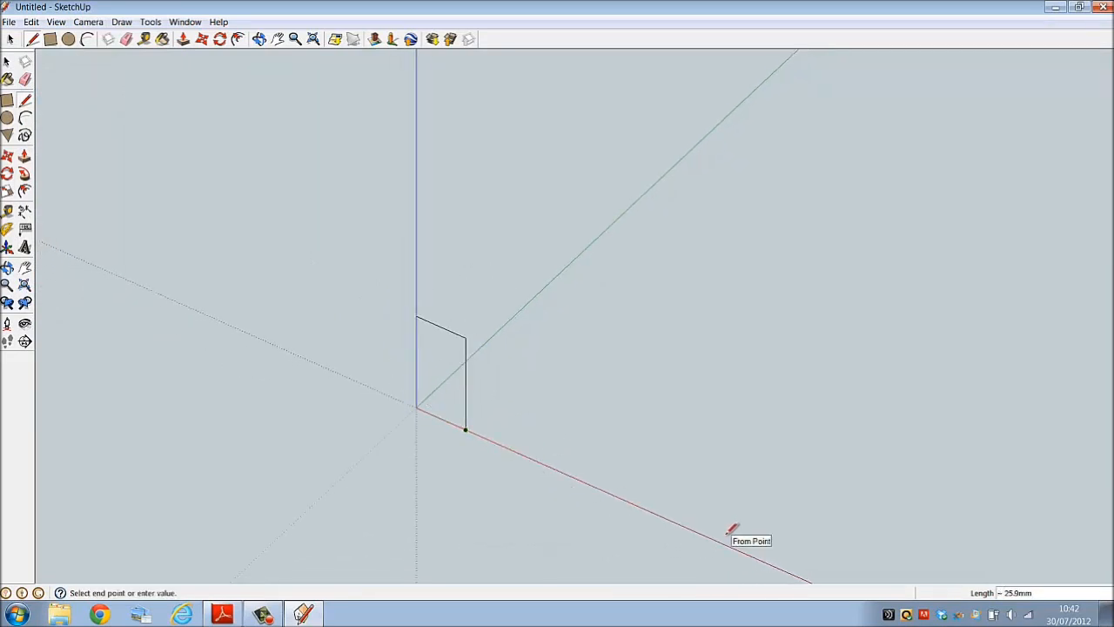
mouse_move(729, 532)
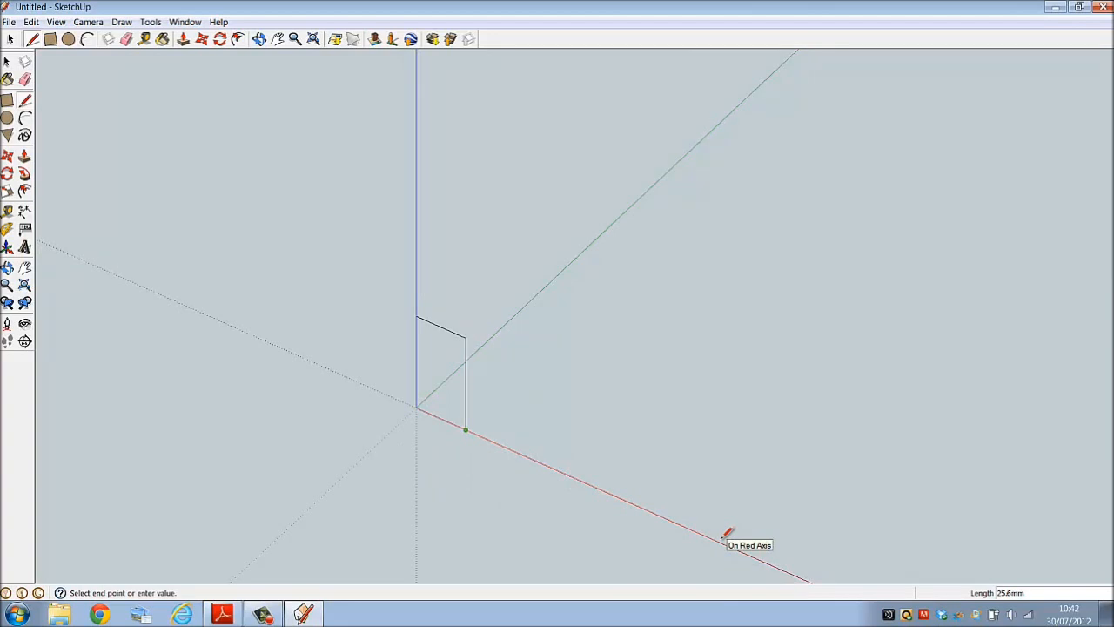
text(30)
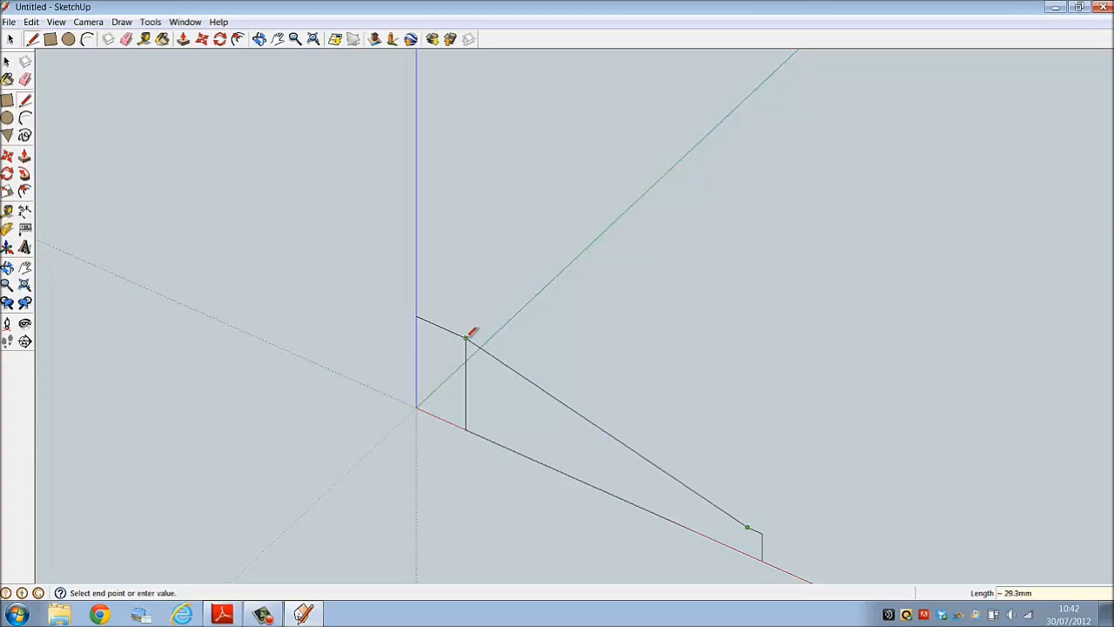
Step: Close the foot outline into a face, add a short edge and a circle at its tip
click(469, 338)
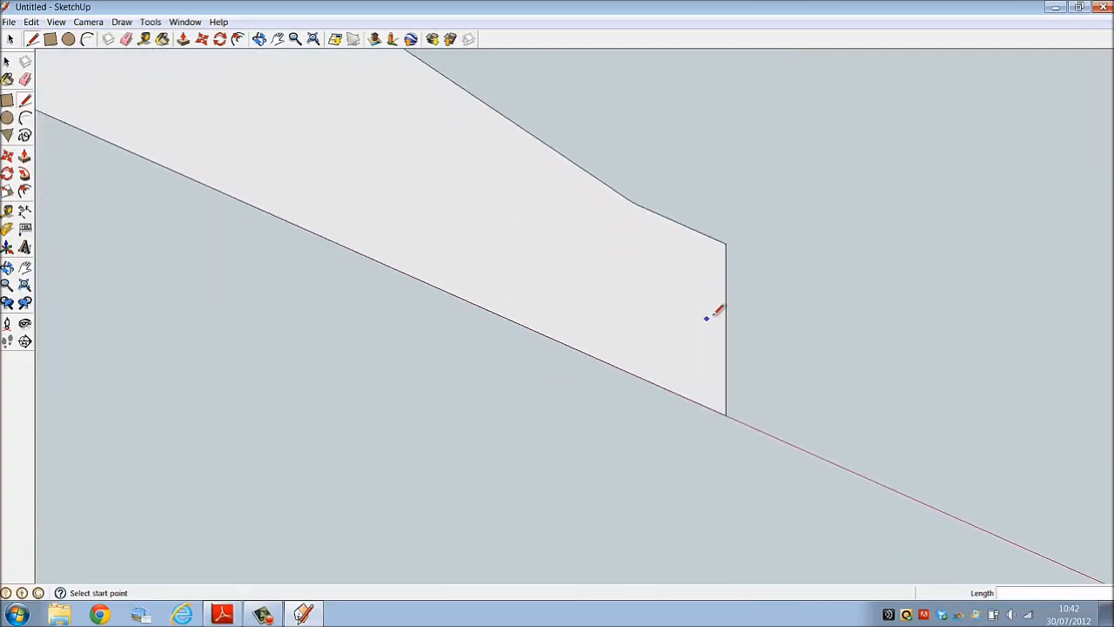
click(33, 39)
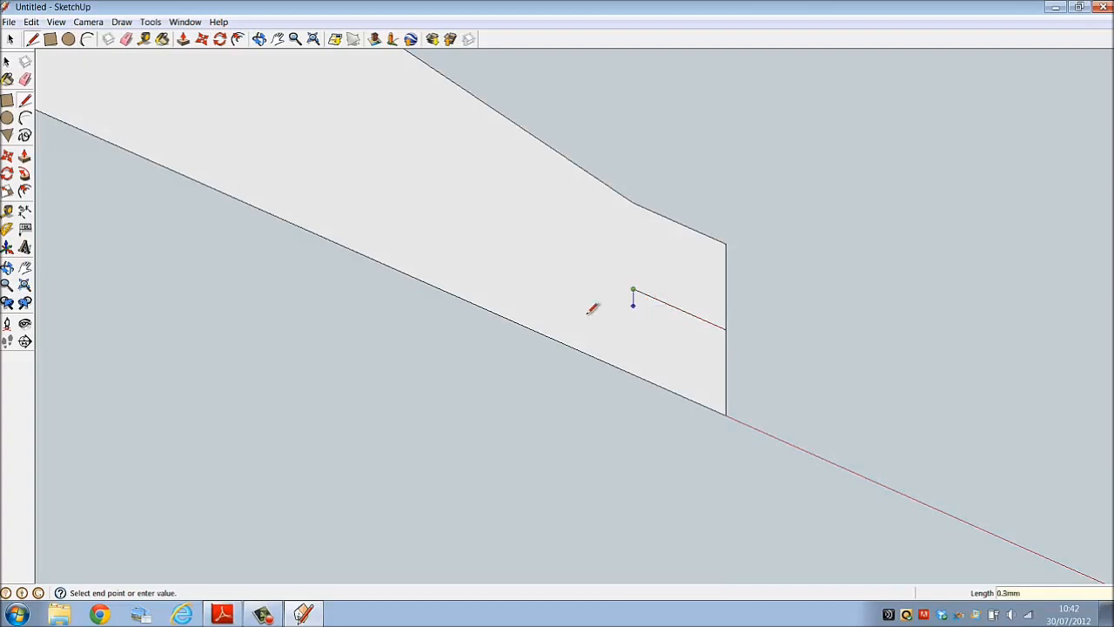
click(70, 39)
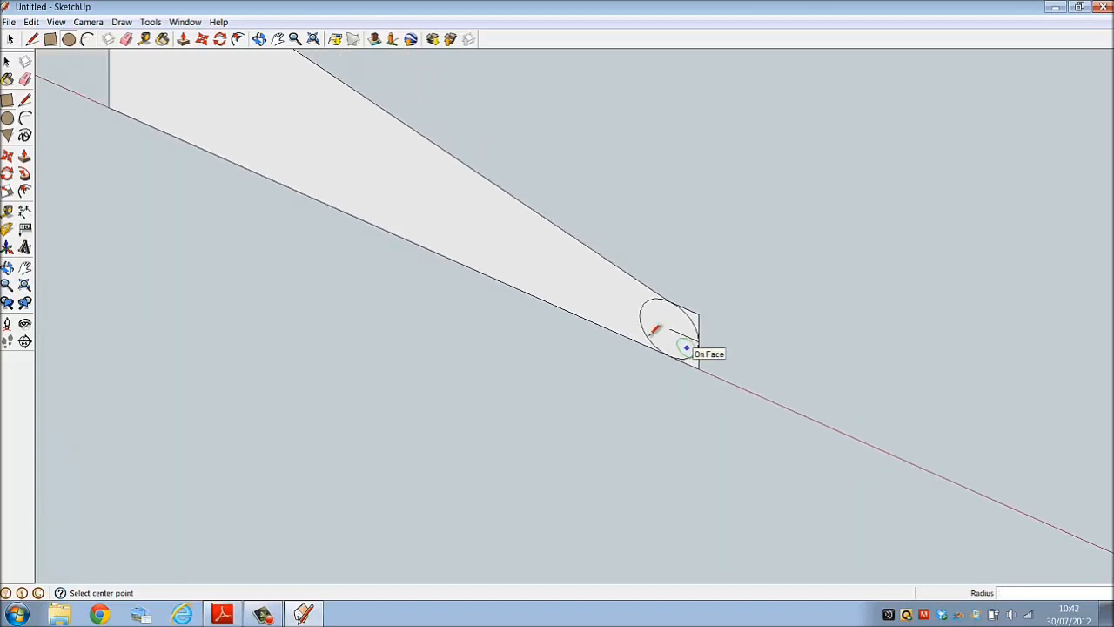
click(87, 21)
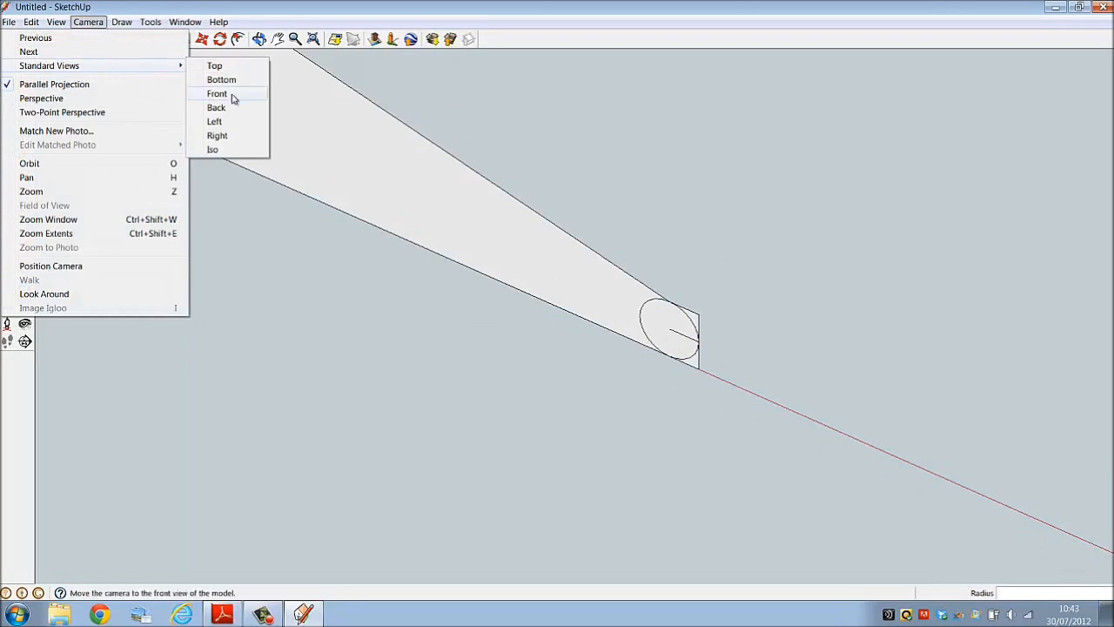
Step: View the profile from the front, draw the inner slanted edge and erase the circle's leftover part
click(216, 95)
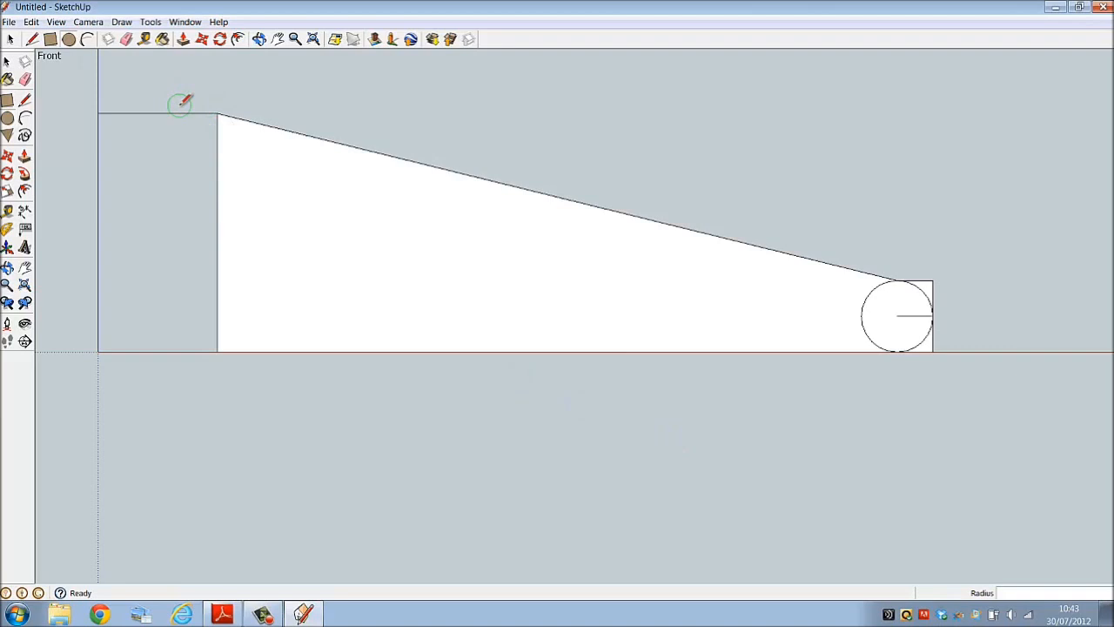
click(145, 38)
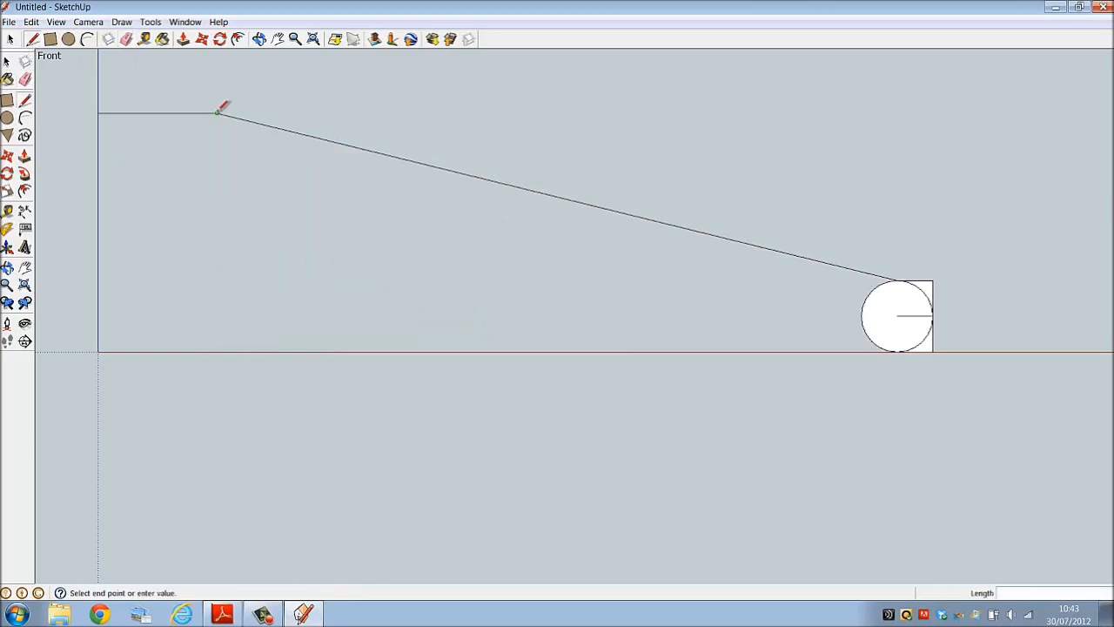
mouse_move(220, 165)
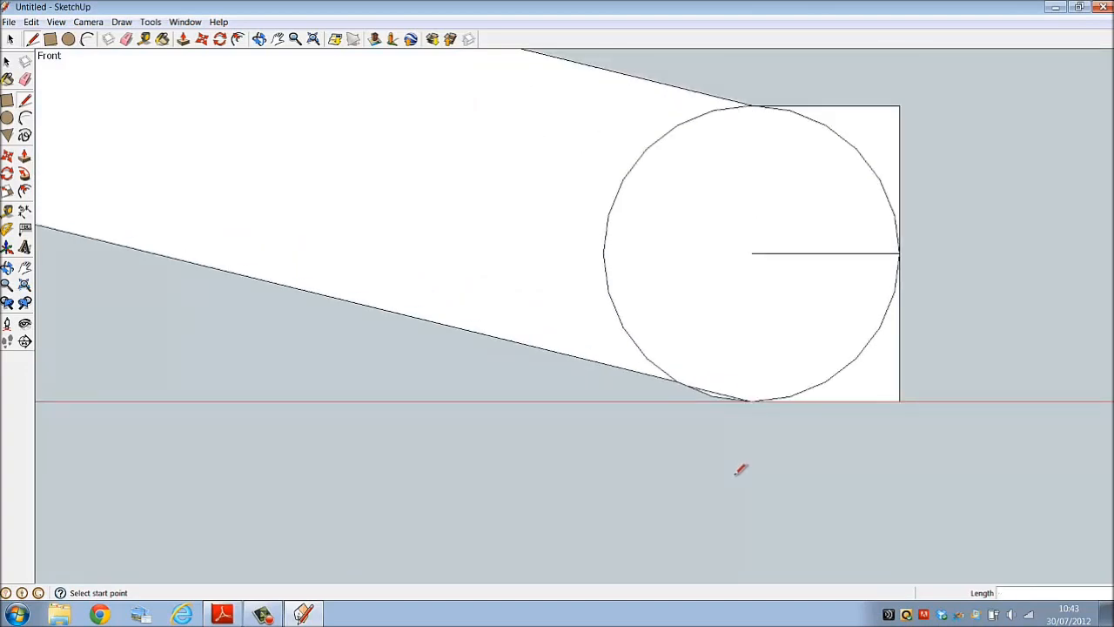
click(126, 38)
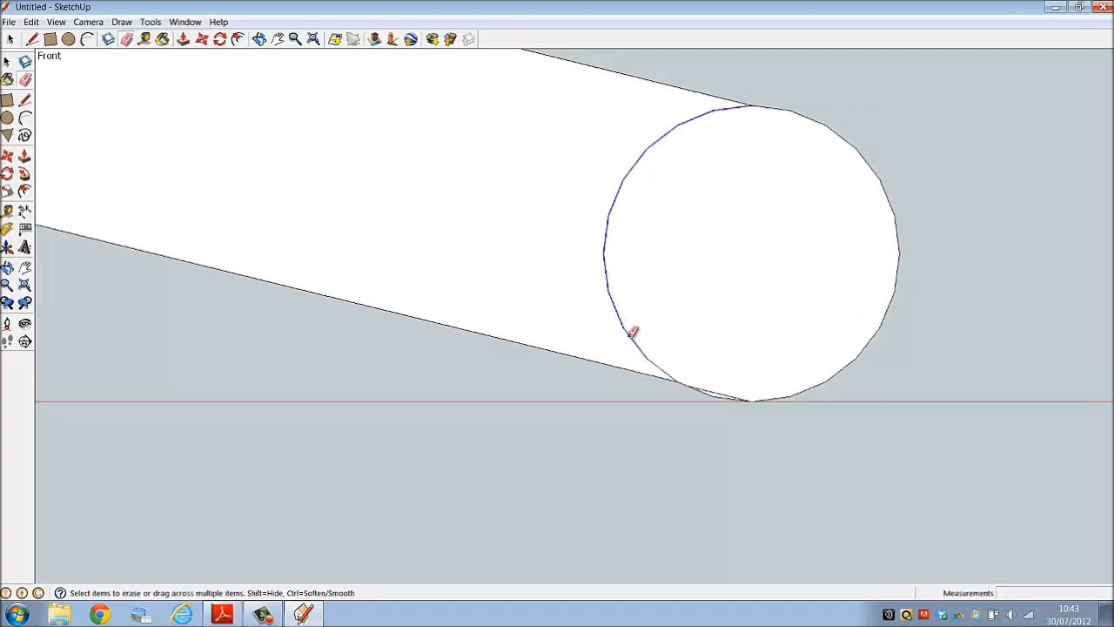
click(634, 330)
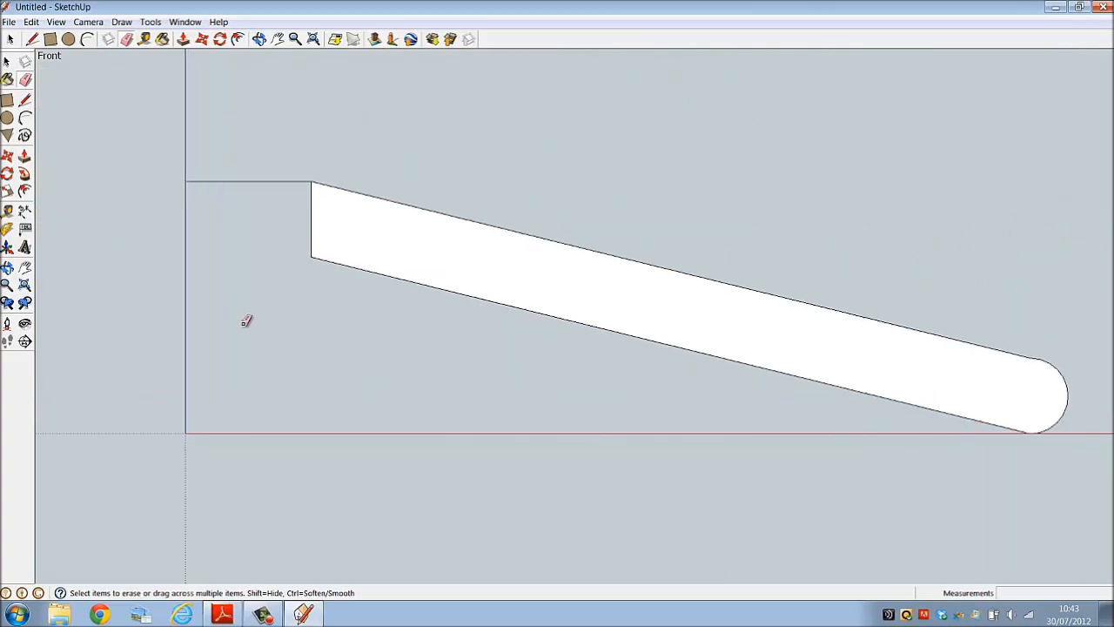
mouse_move(243, 319)
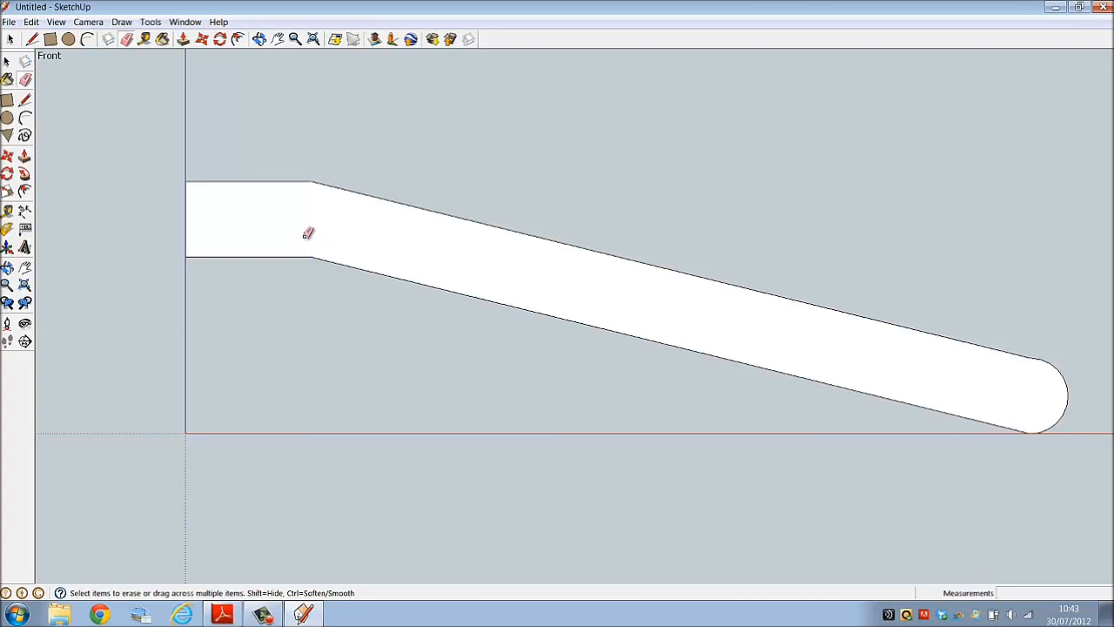
mouse_move(299, 343)
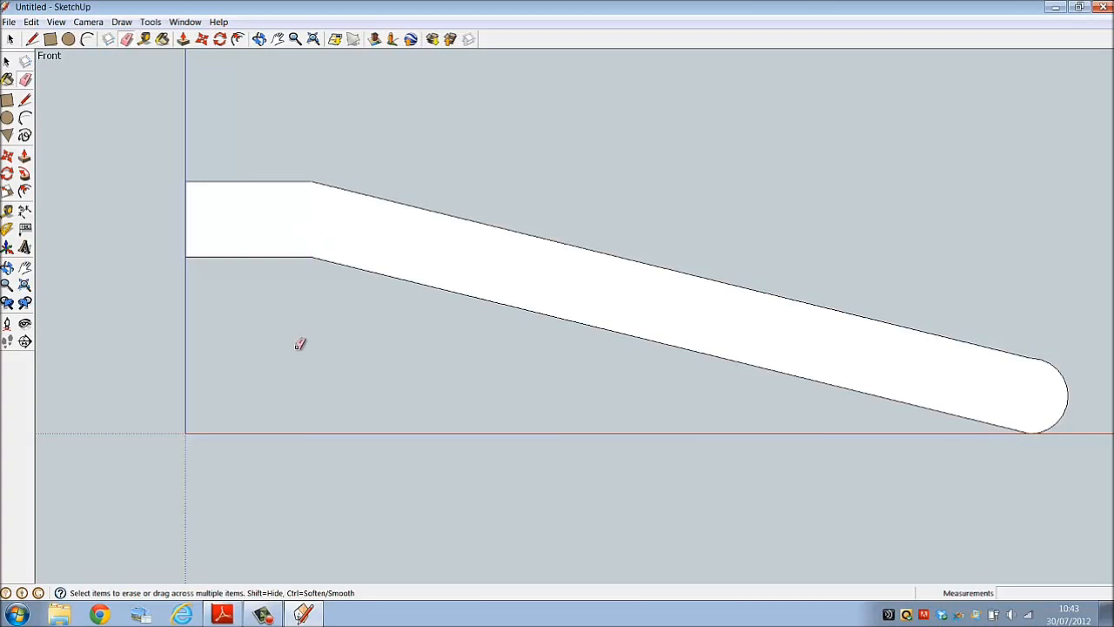
mouse_move(32, 38)
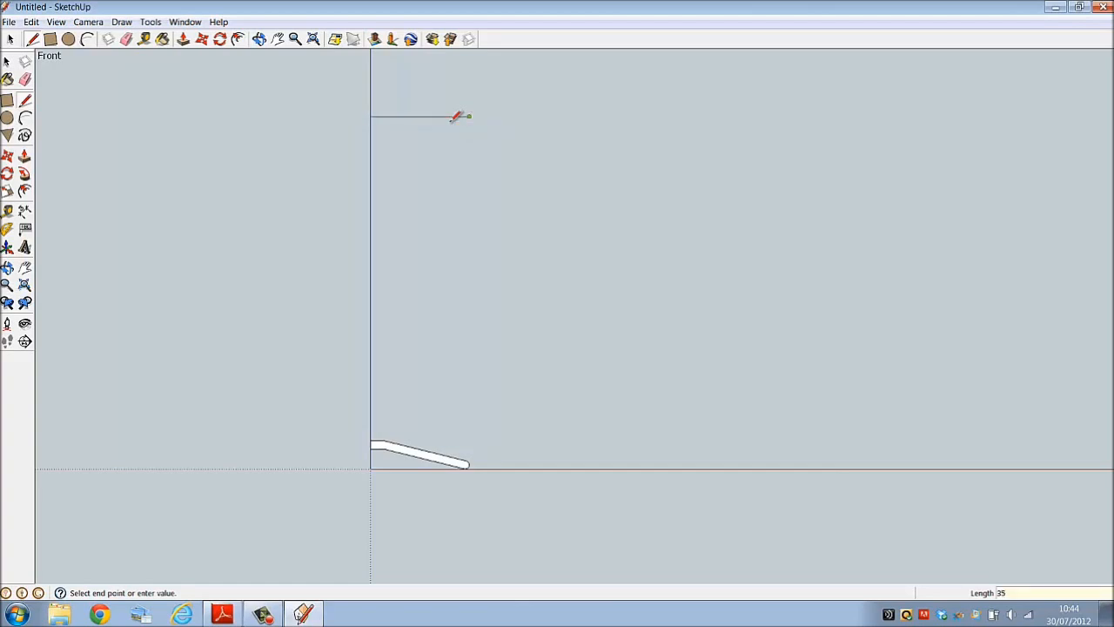
Step: Draw the upper wall outline: 75 up the axis, 25 across, then down to the bowl curve's end
click(70, 38)
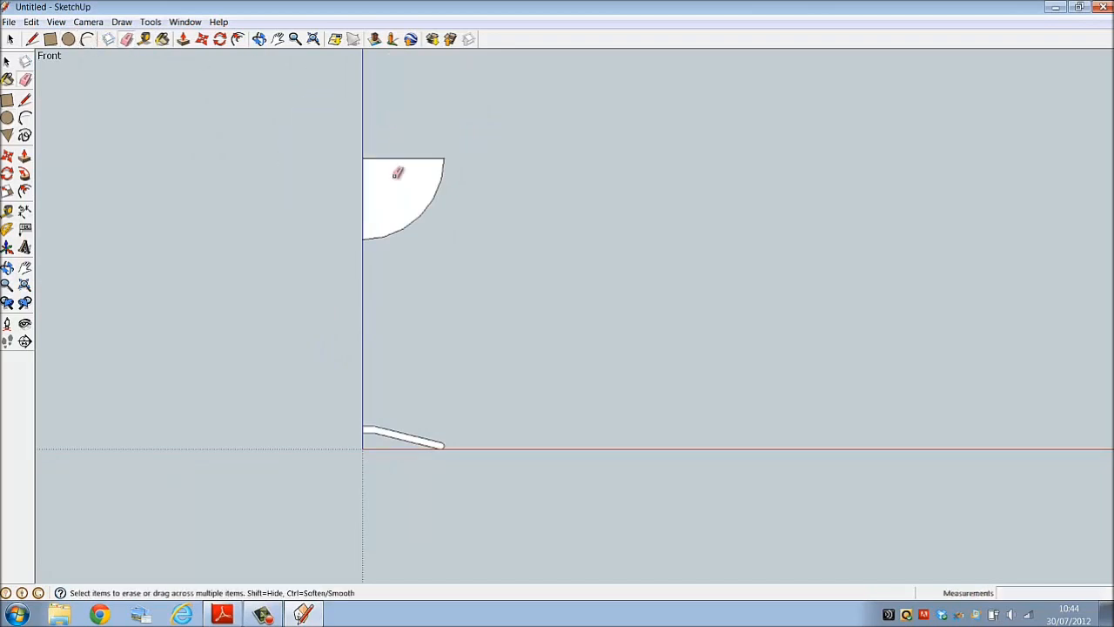
mouse_move(420, 331)
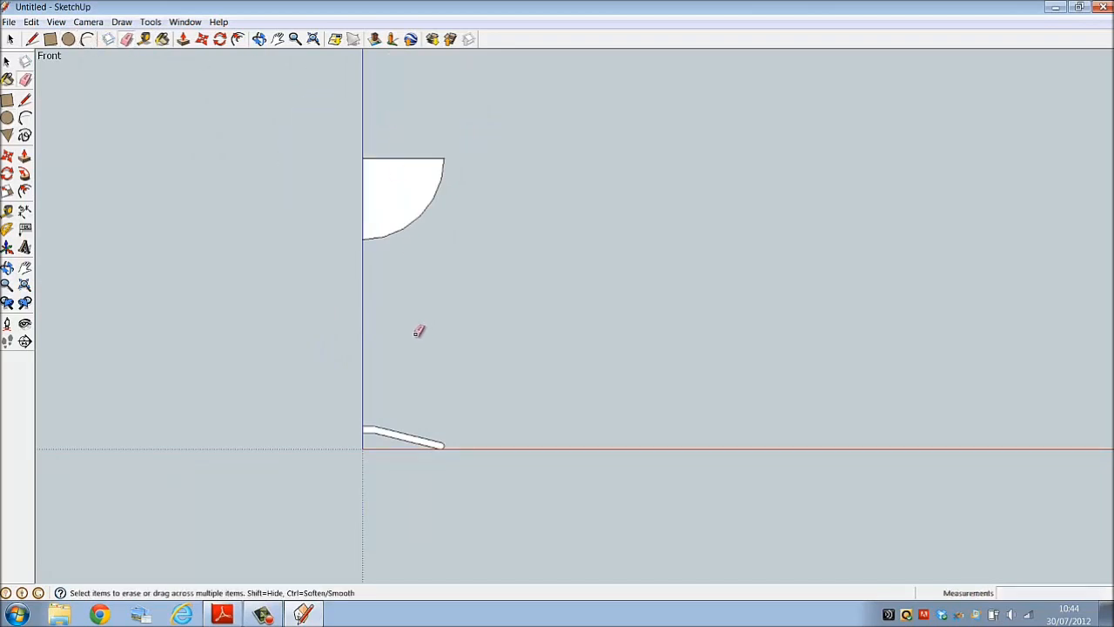
mouse_move(425, 338)
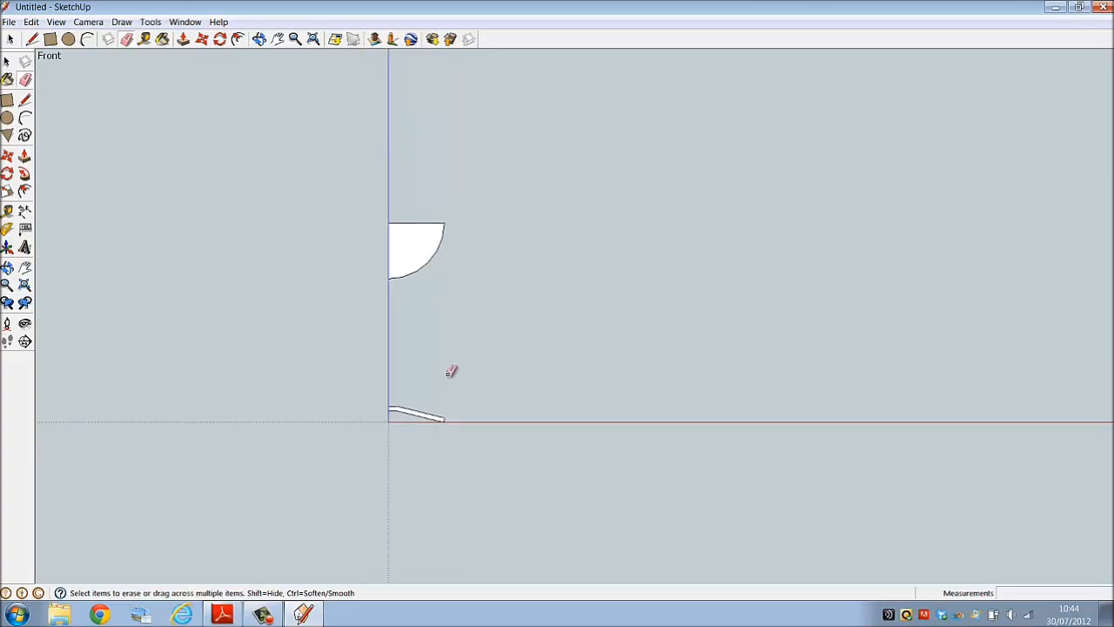
click(32, 38)
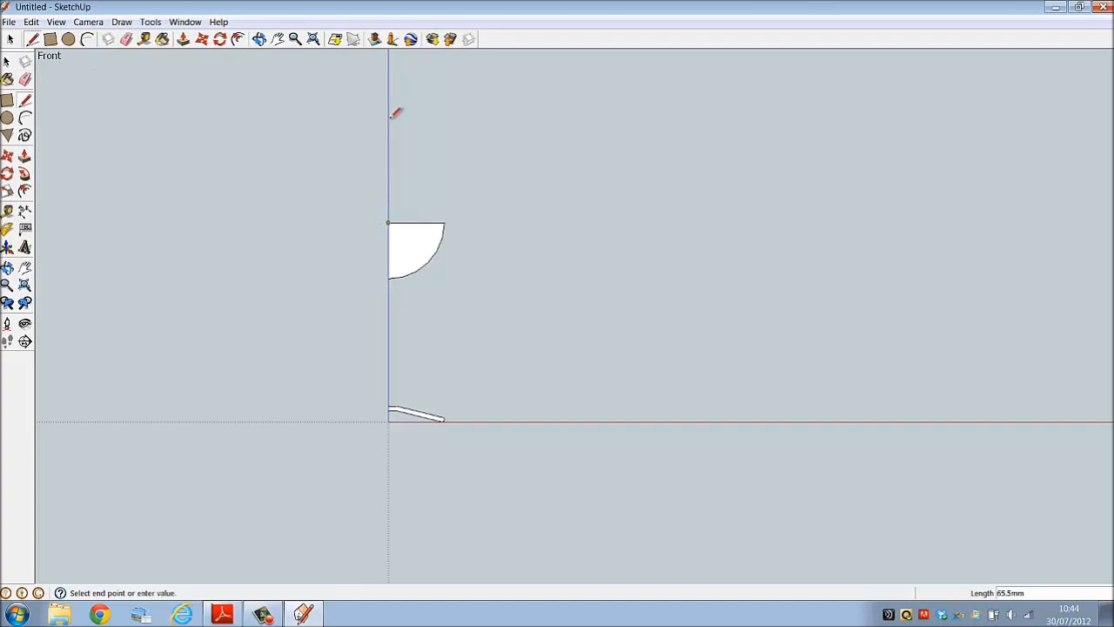
mouse_move(397, 113)
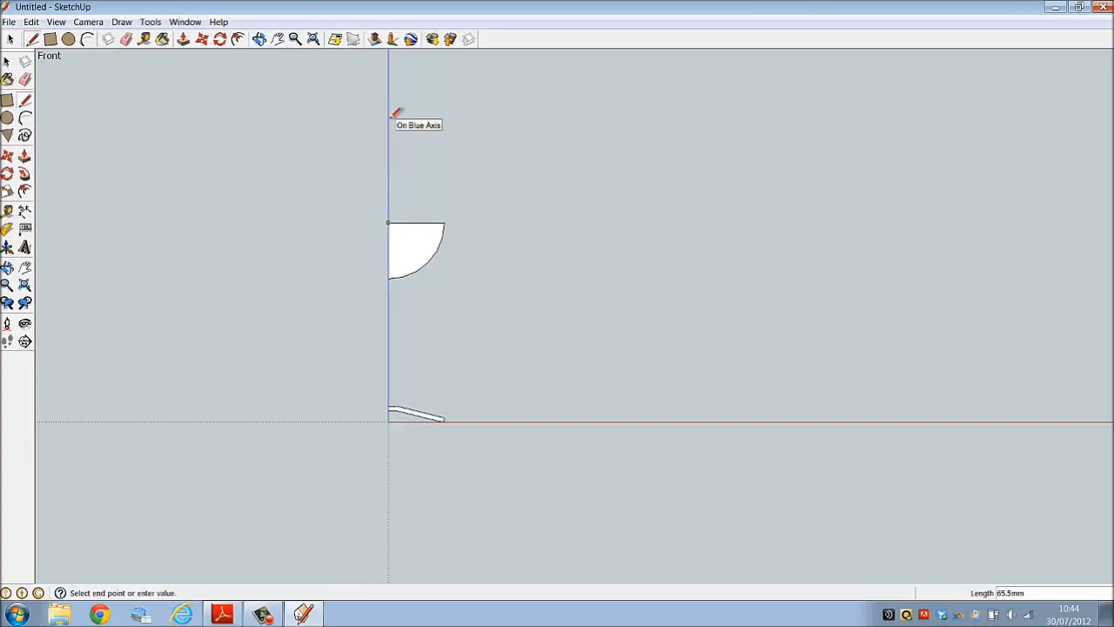
text(75)
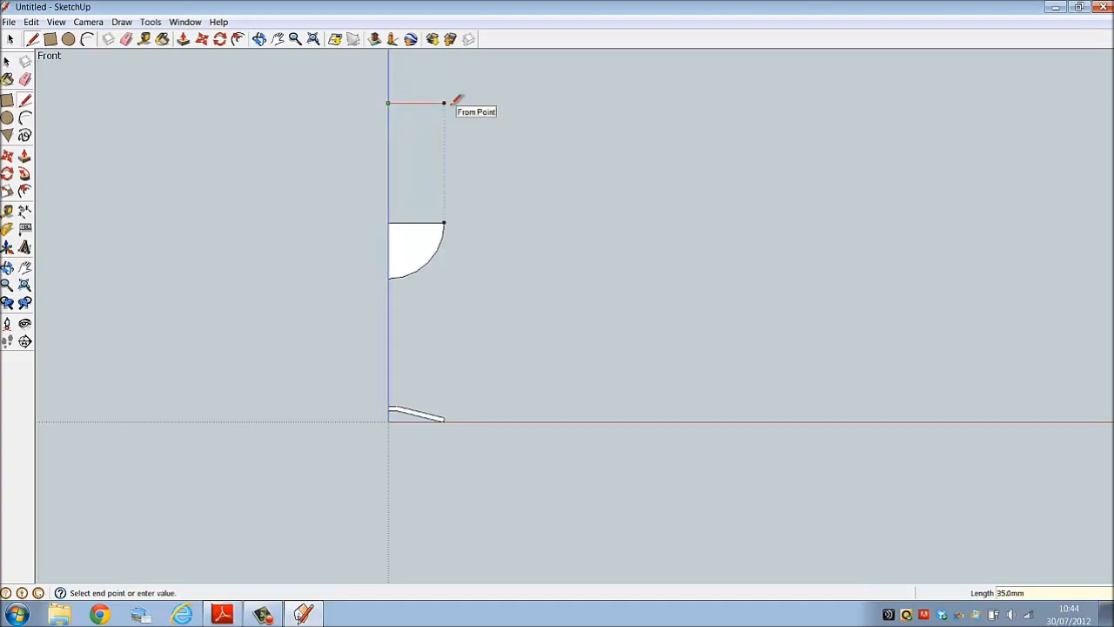
text(25)
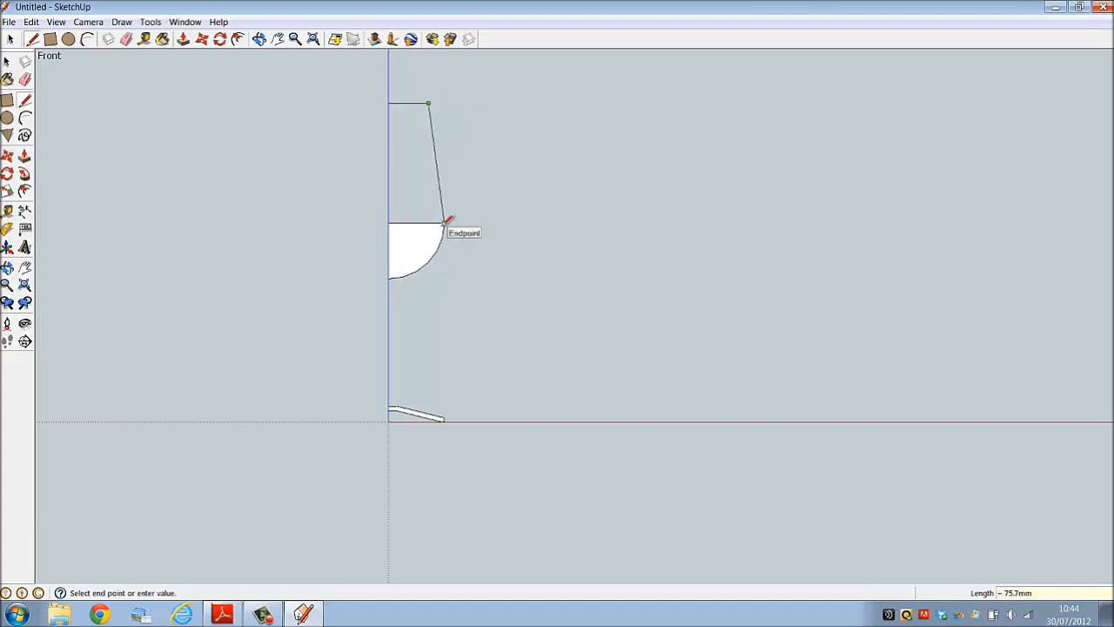
click(444, 223)
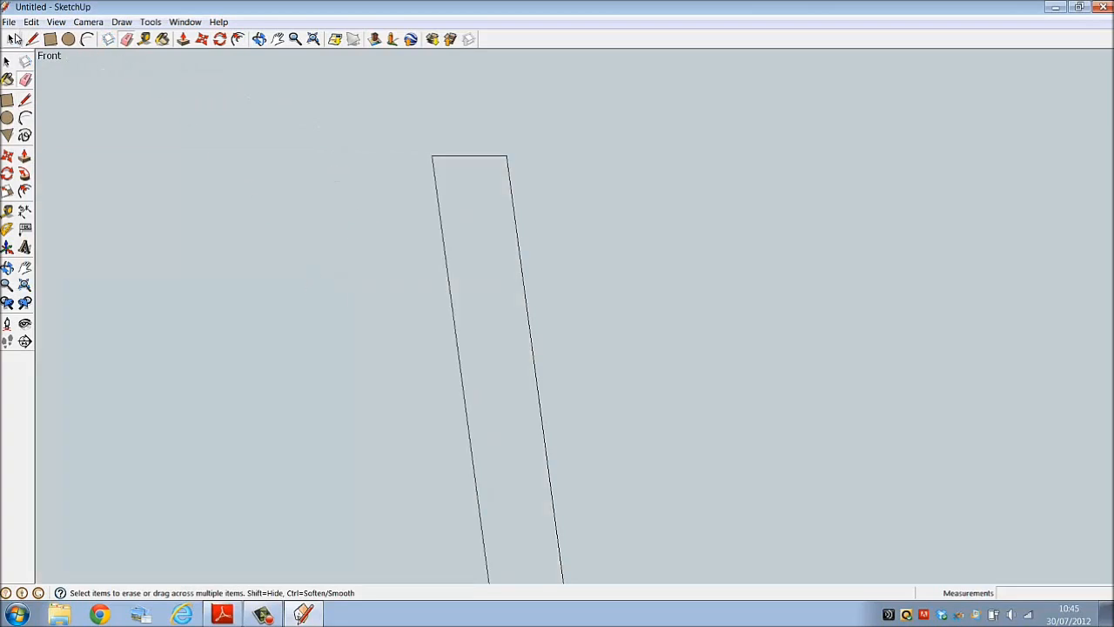
Step: Draw a guide line from the rim's top midpoint and a circle reaching the rim to round it off
click(31, 38)
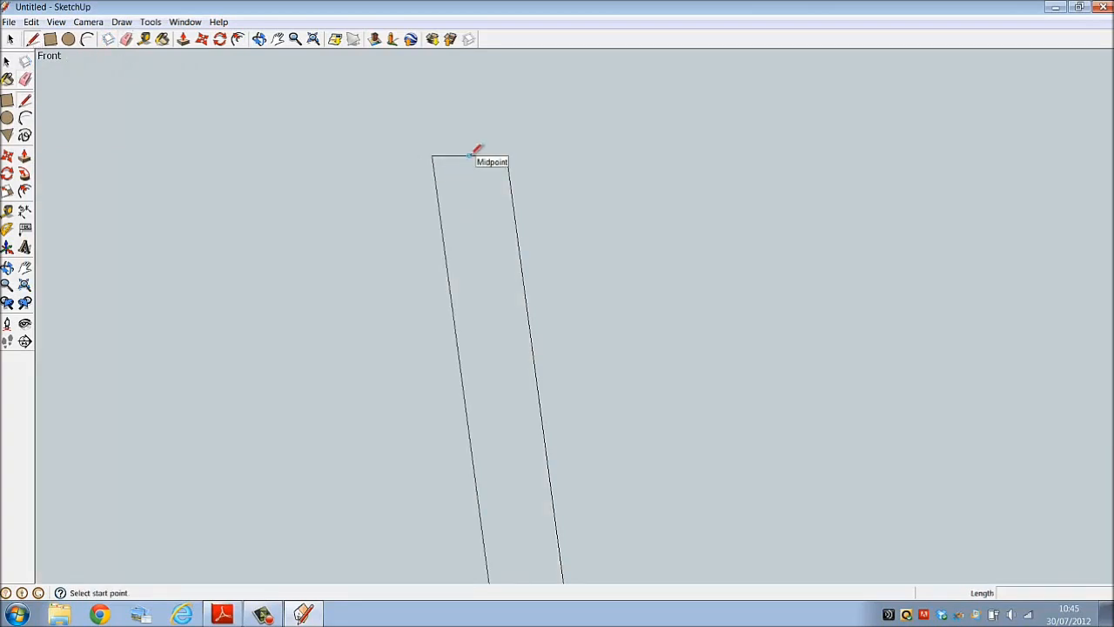
click(470, 157)
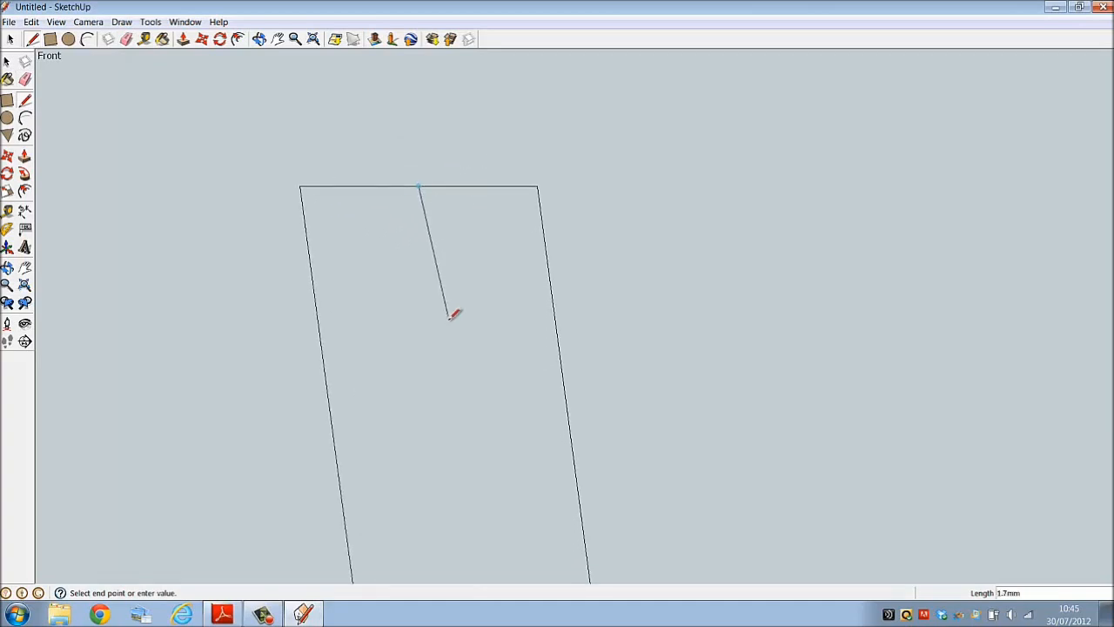
mouse_move(549, 244)
text(1.5)
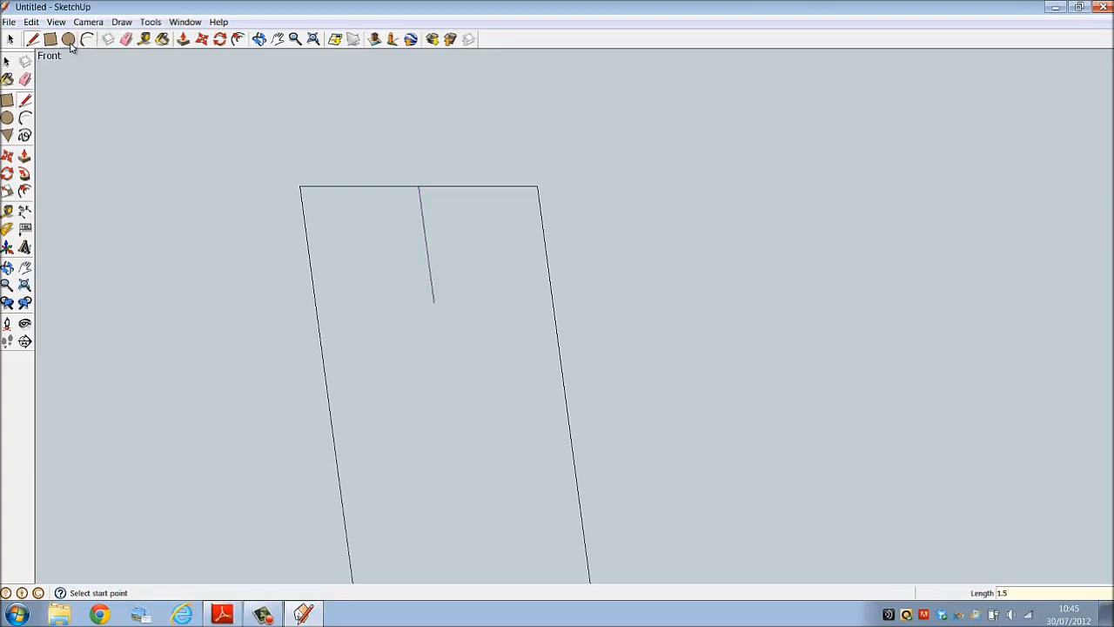
click(69, 39)
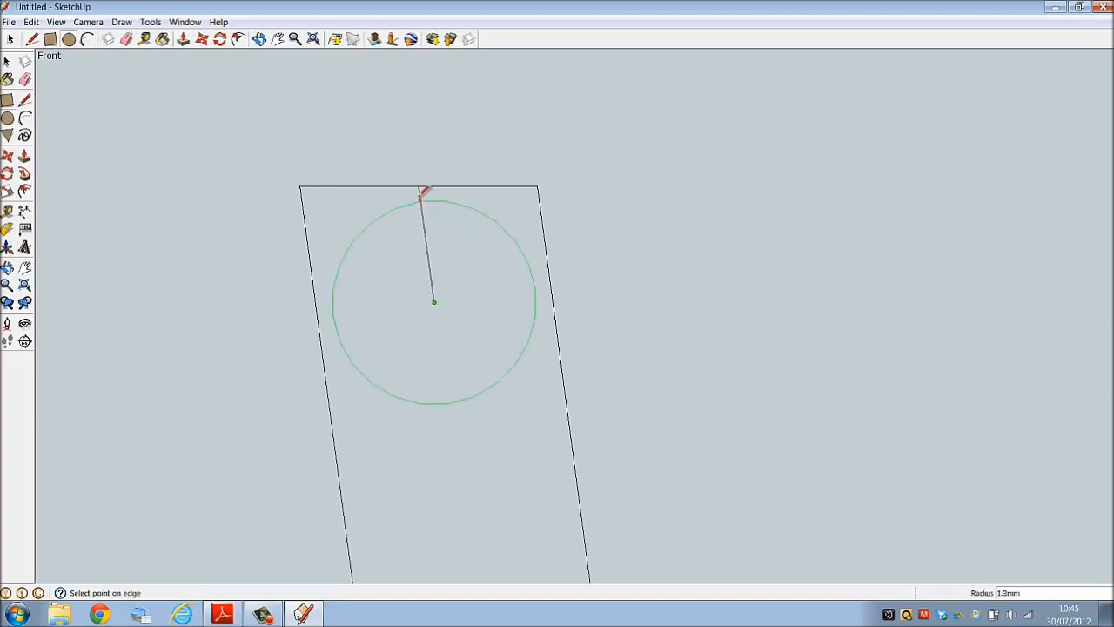
click(422, 195)
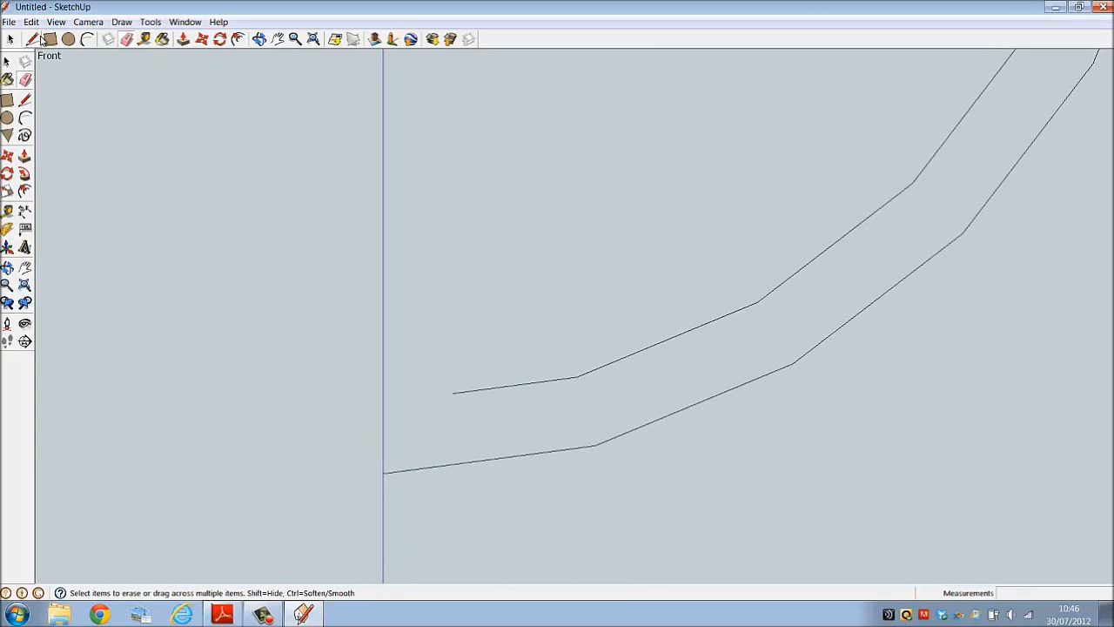
click(33, 38)
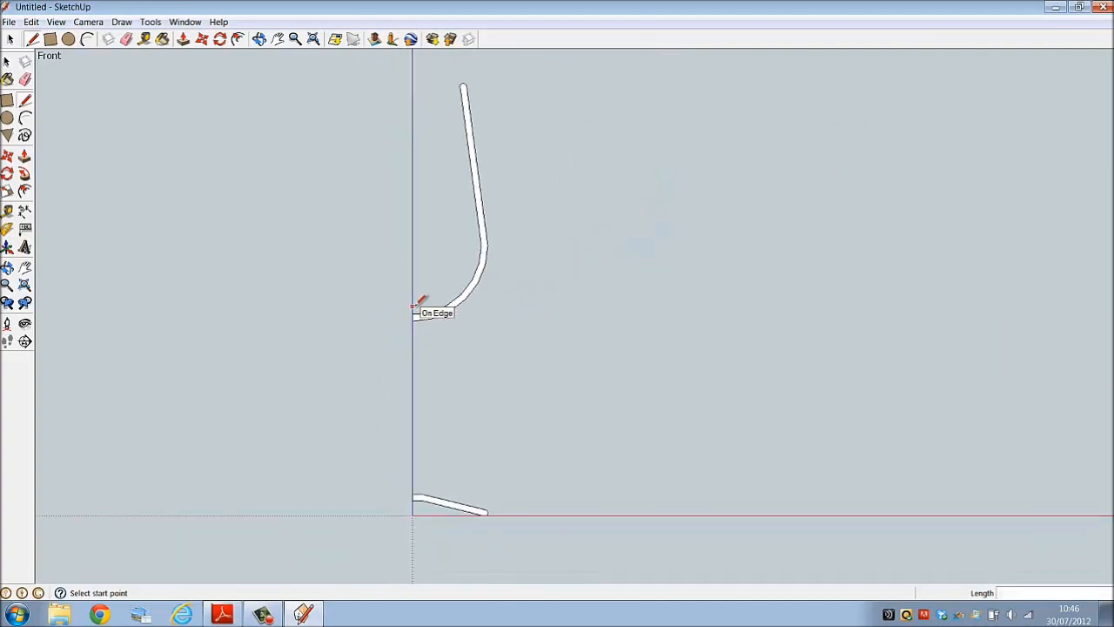
mouse_move(529, 365)
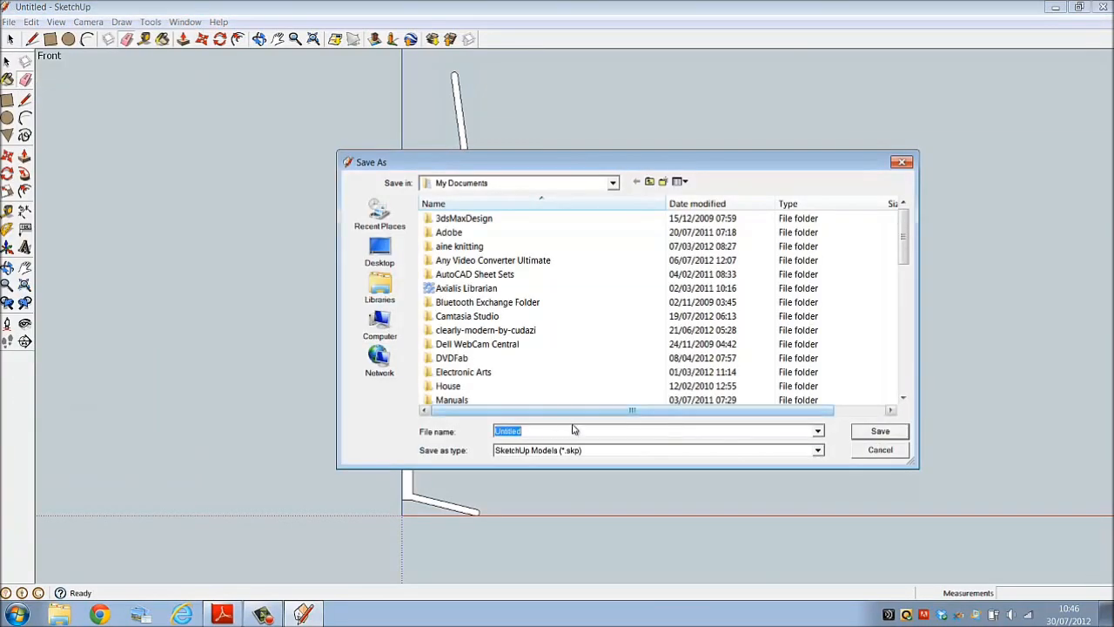
Step: Save the model to the Desktop under the name wineglass
text(wineglass)
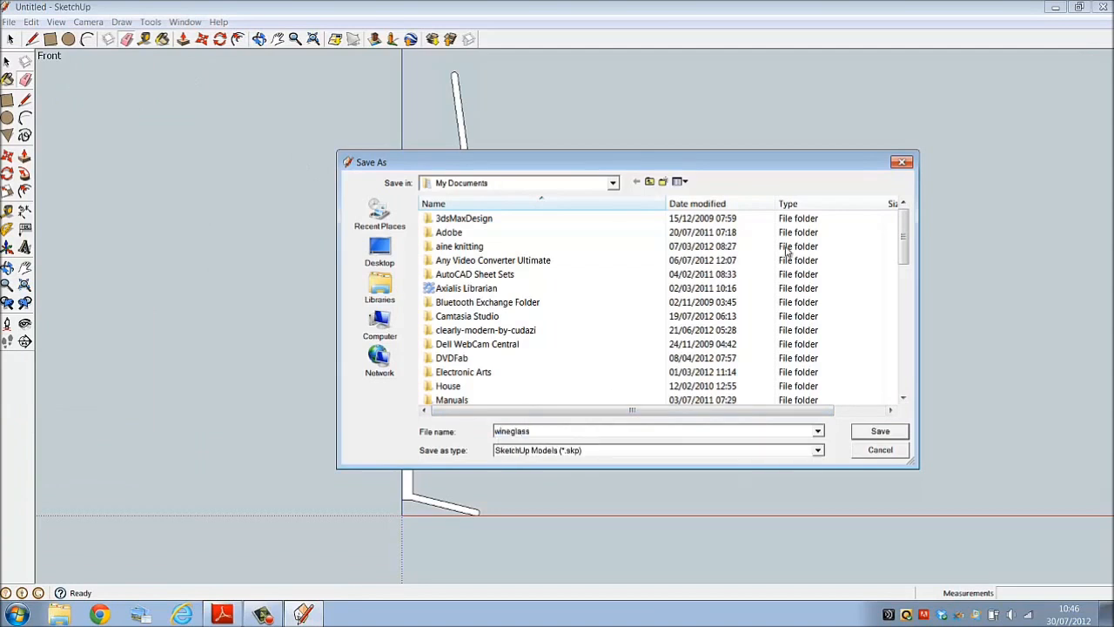
click(380, 247)
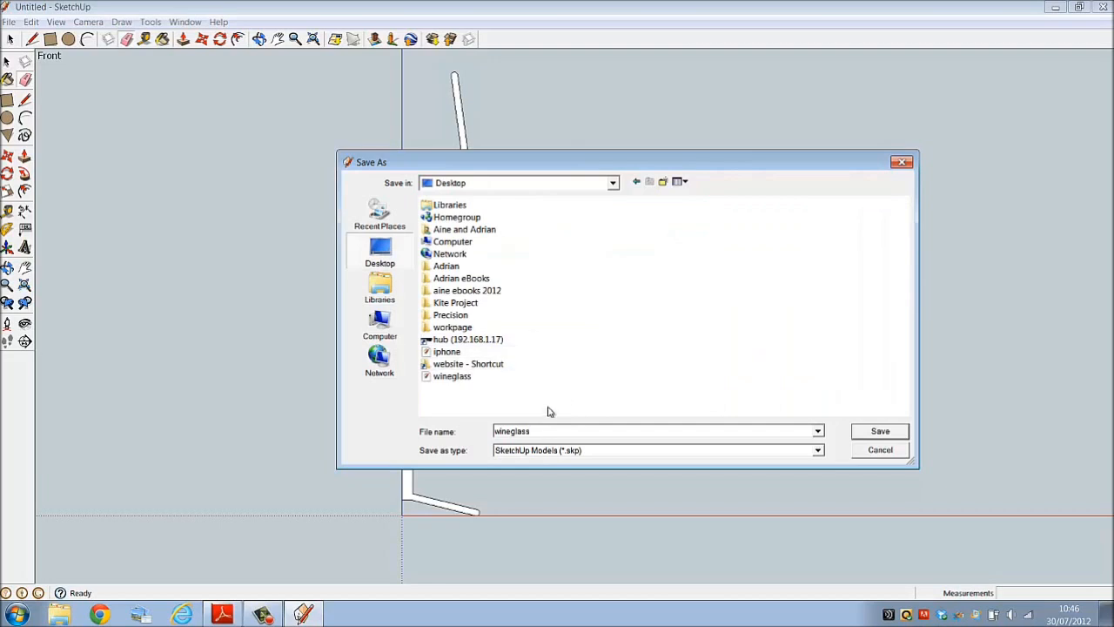
mouse_move(896, 425)
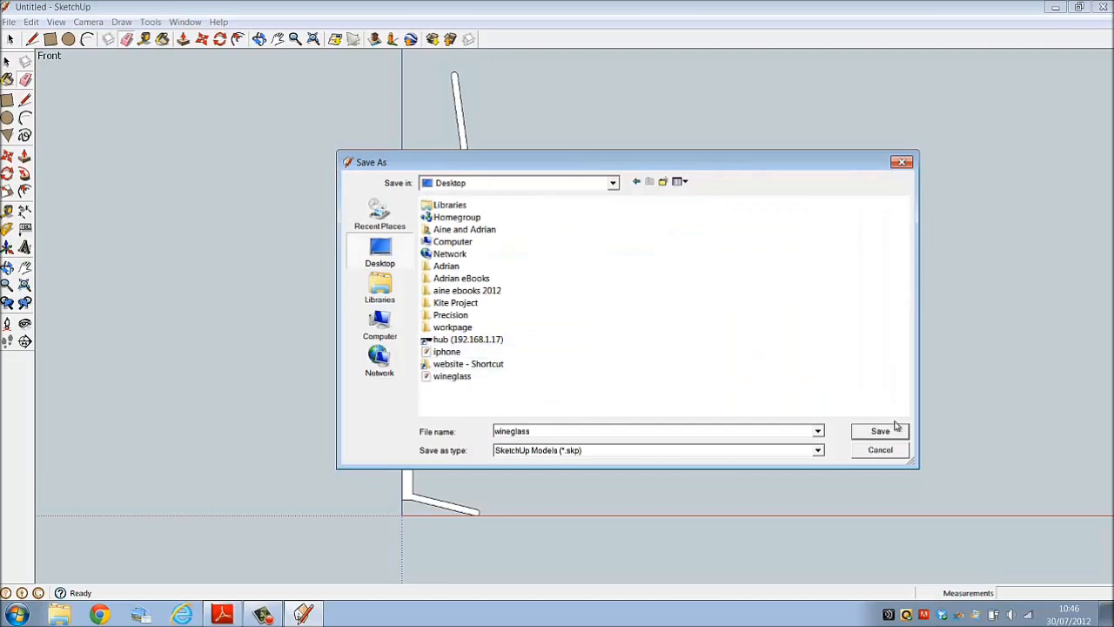
click(880, 432)
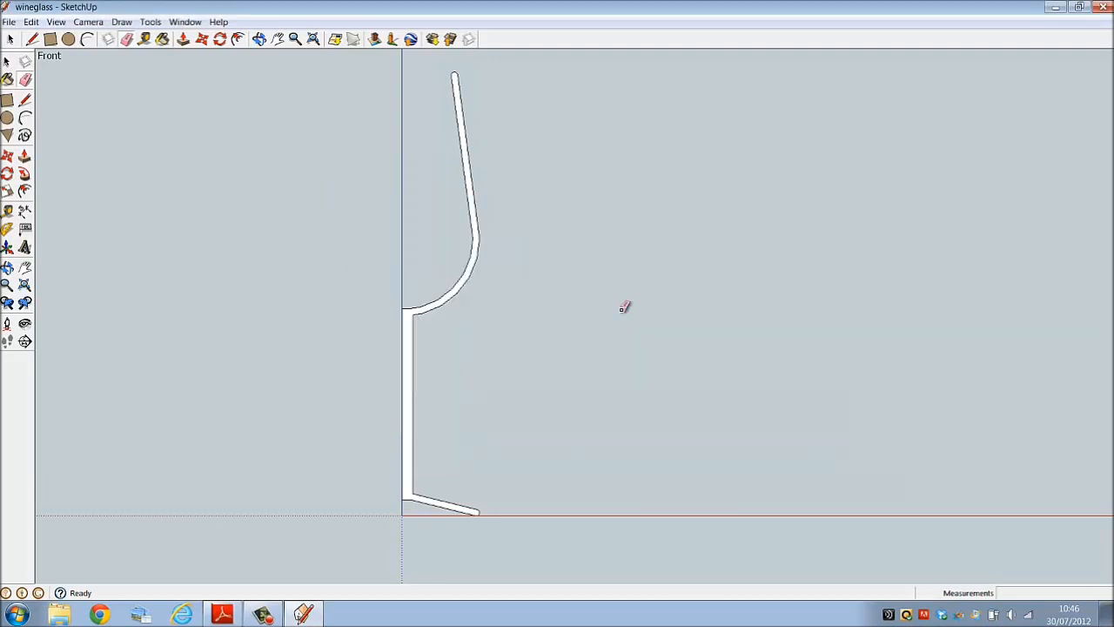
mouse_move(595, 322)
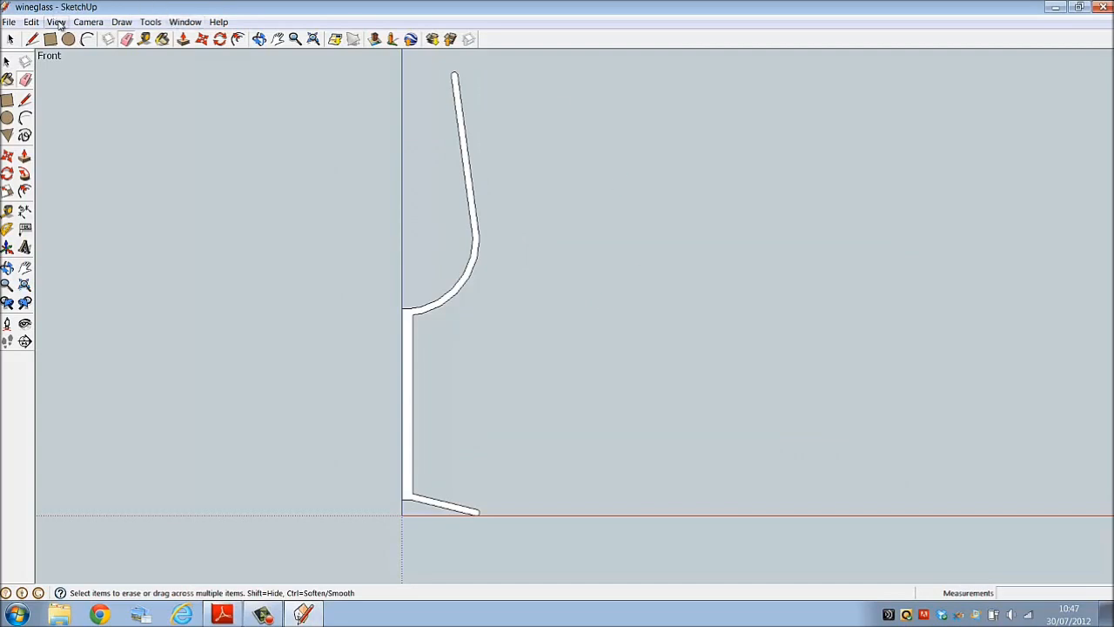
Step: Adjust a View display option, then draw 250 up the blue axis and 30 sideways
click(56, 21)
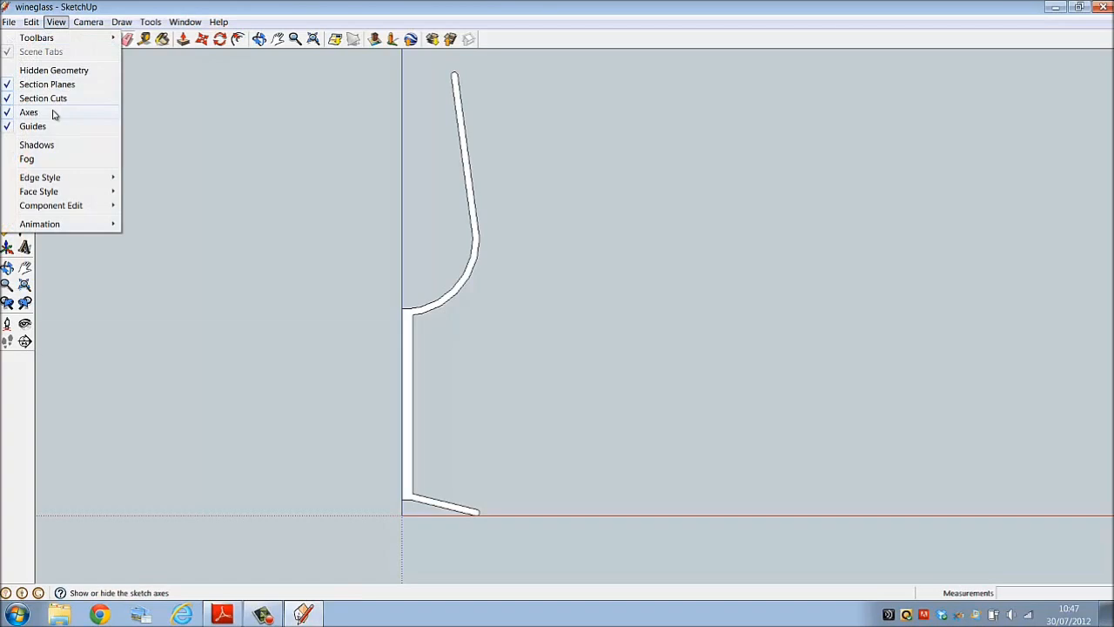
click(28, 111)
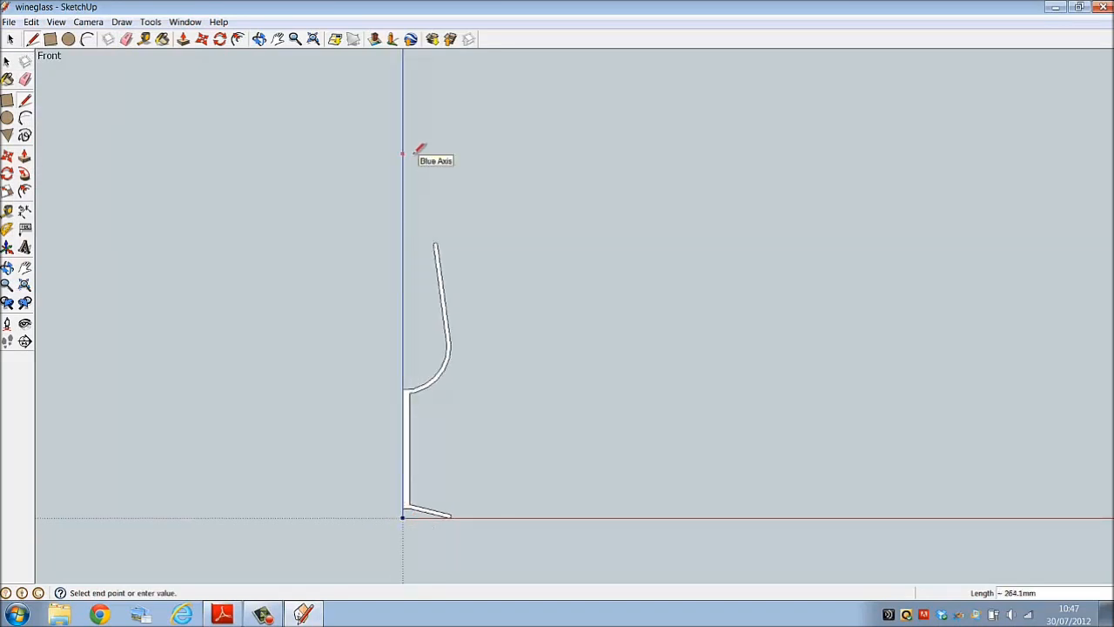
text(250)
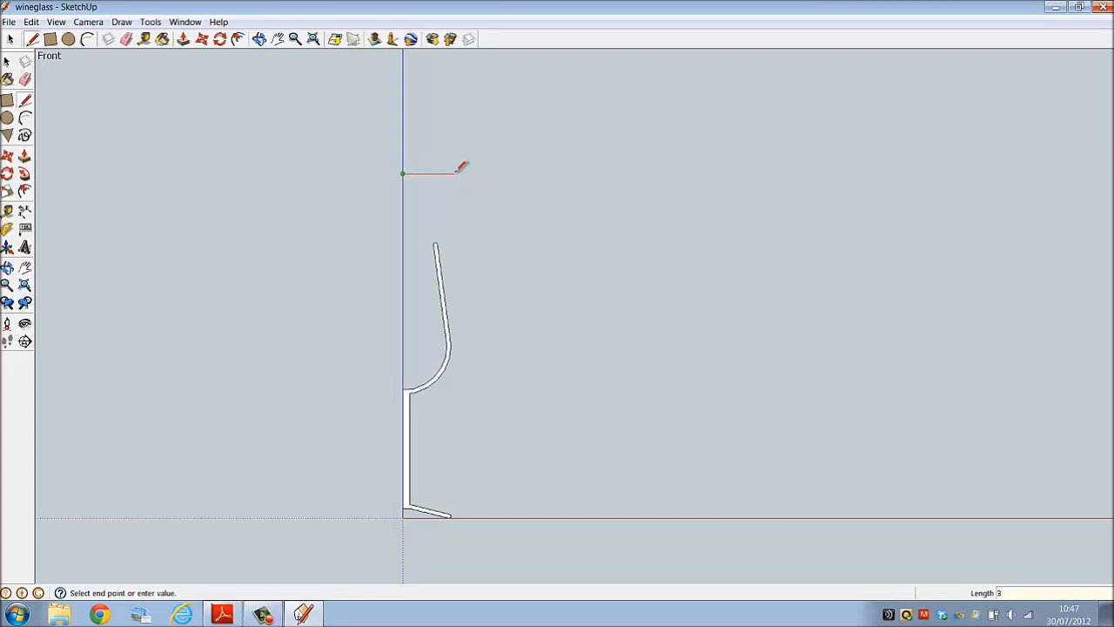
text(30)
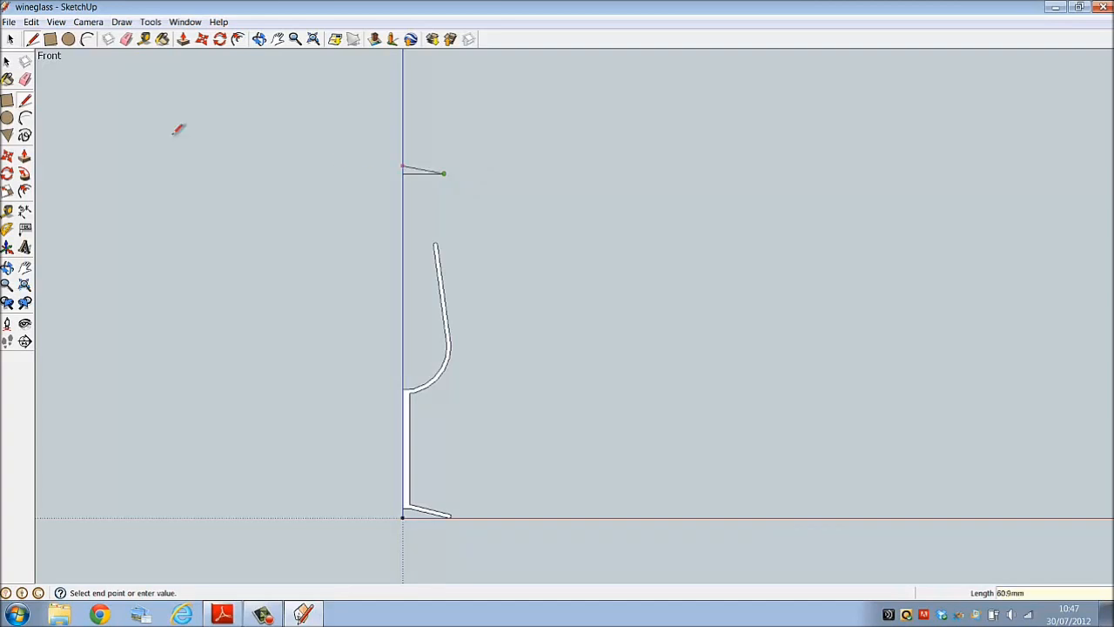
Step: Finish the short line, switch to the Iso standard view and hide the drawing axes
click(87, 21)
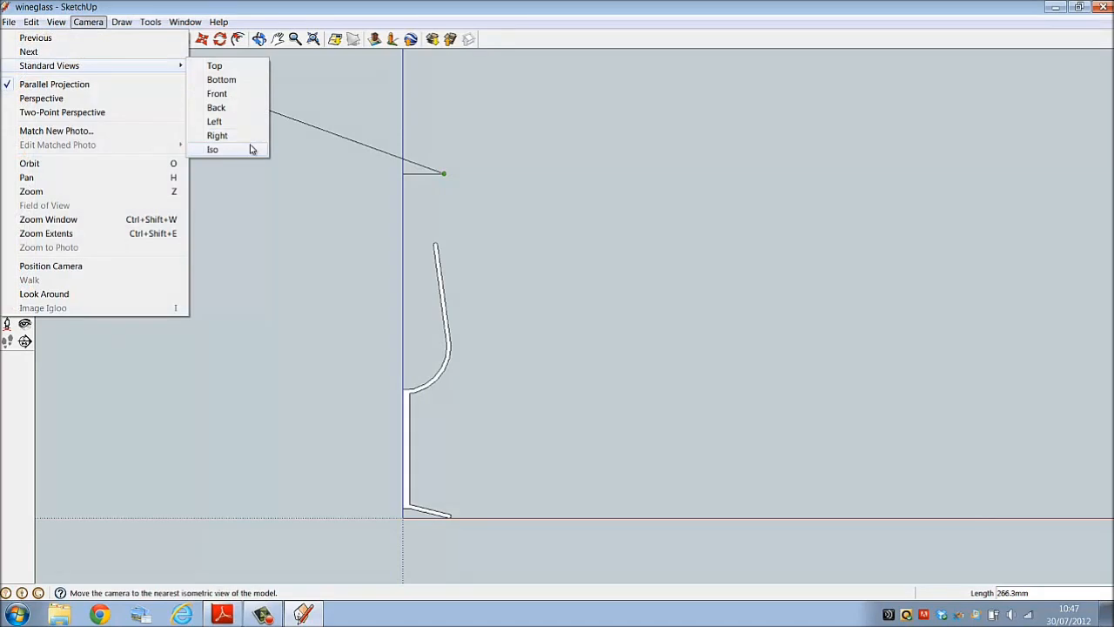
click(212, 150)
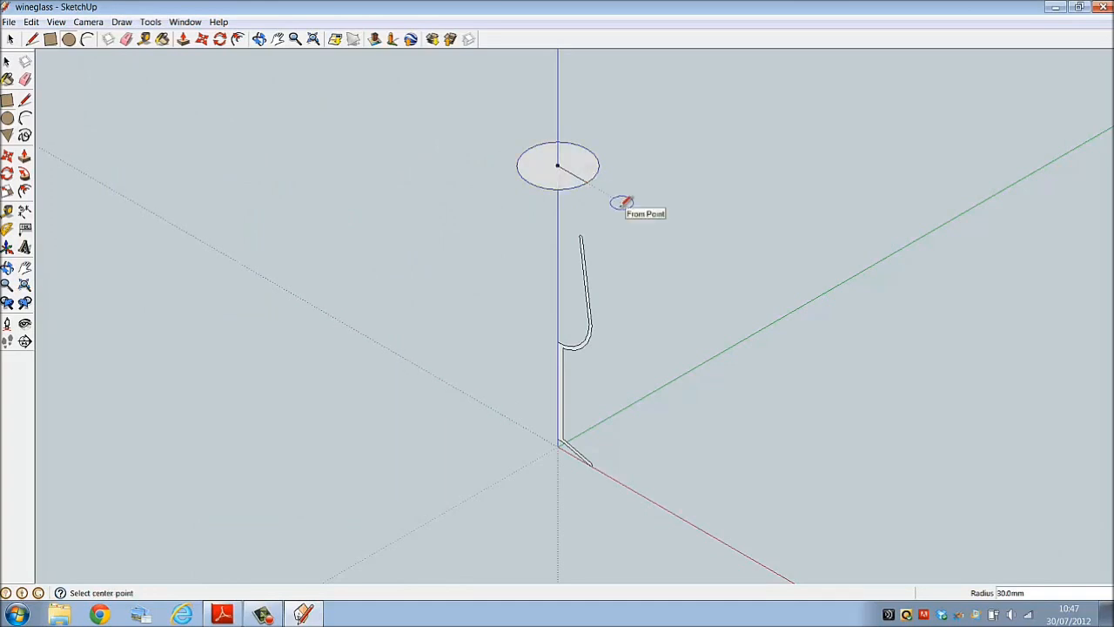
click(56, 21)
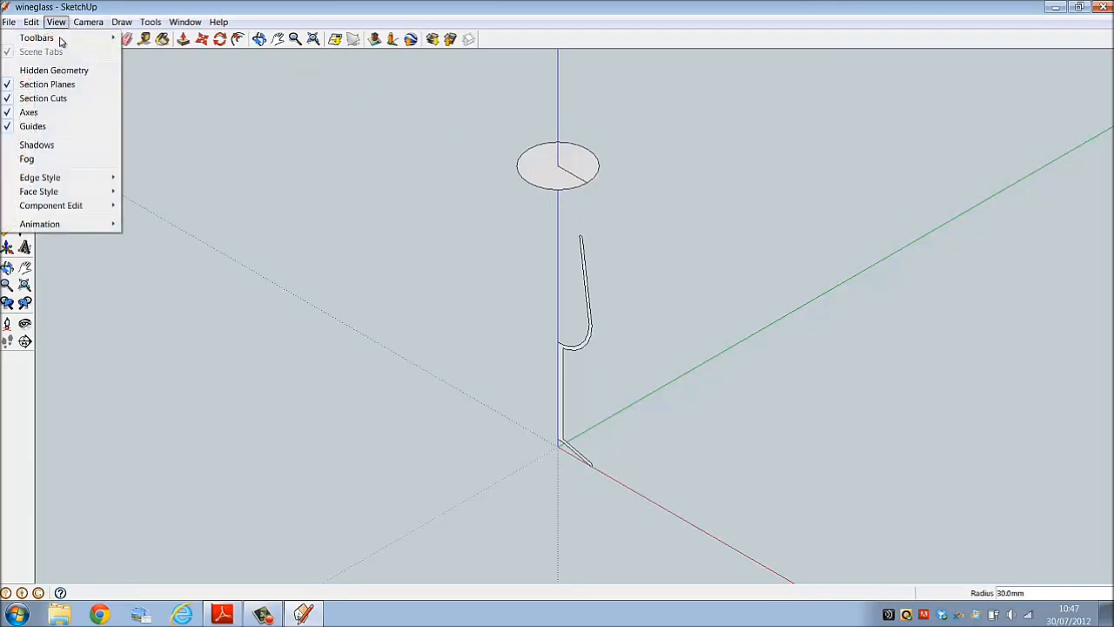
click(28, 111)
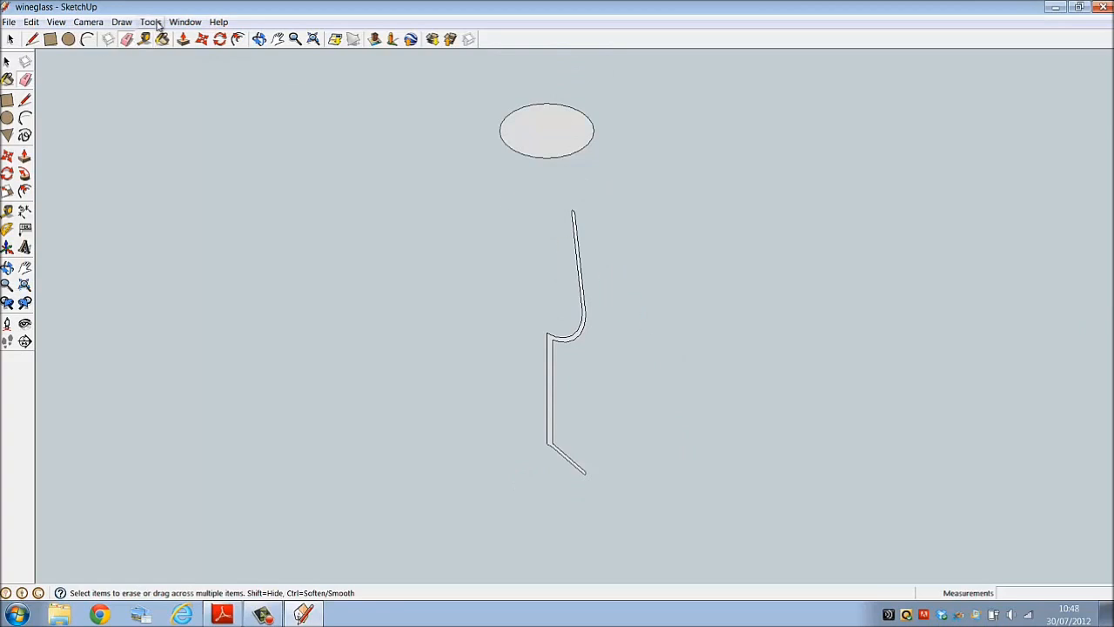
Step: Sweep the profile around the circle with Follow Me into a full wine glass and view its bowl
click(24, 156)
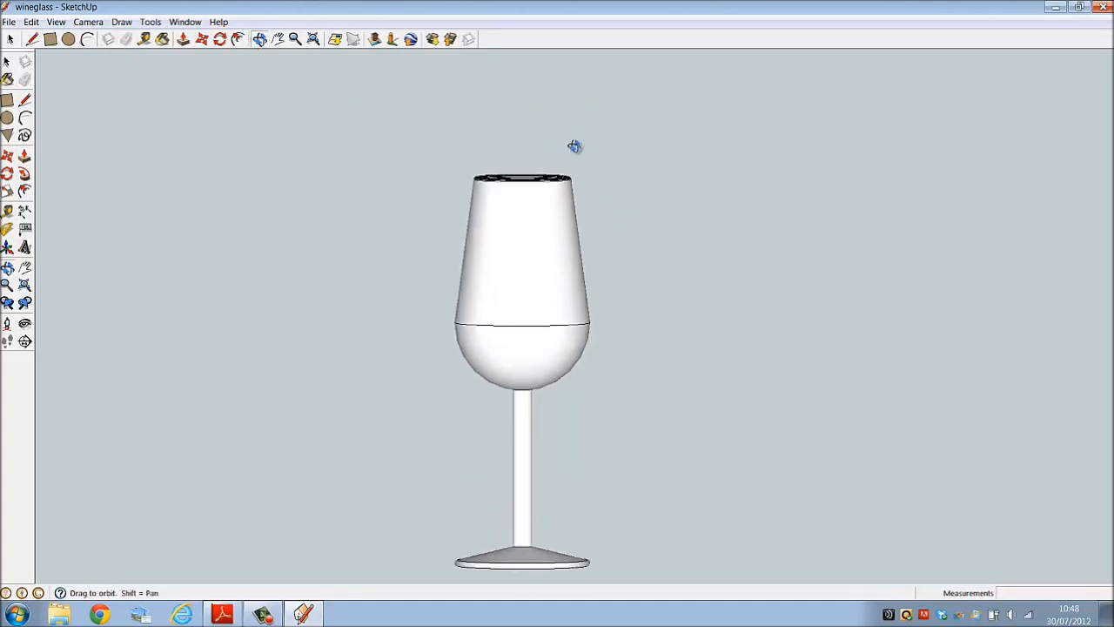
drag(575, 147, 550, 327)
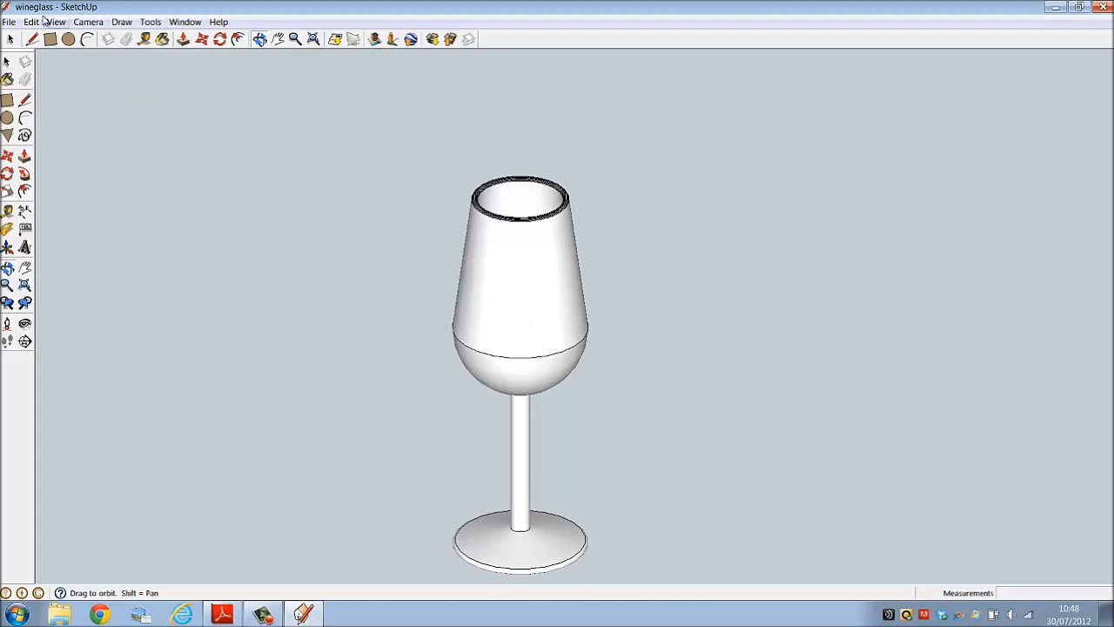
click(9, 21)
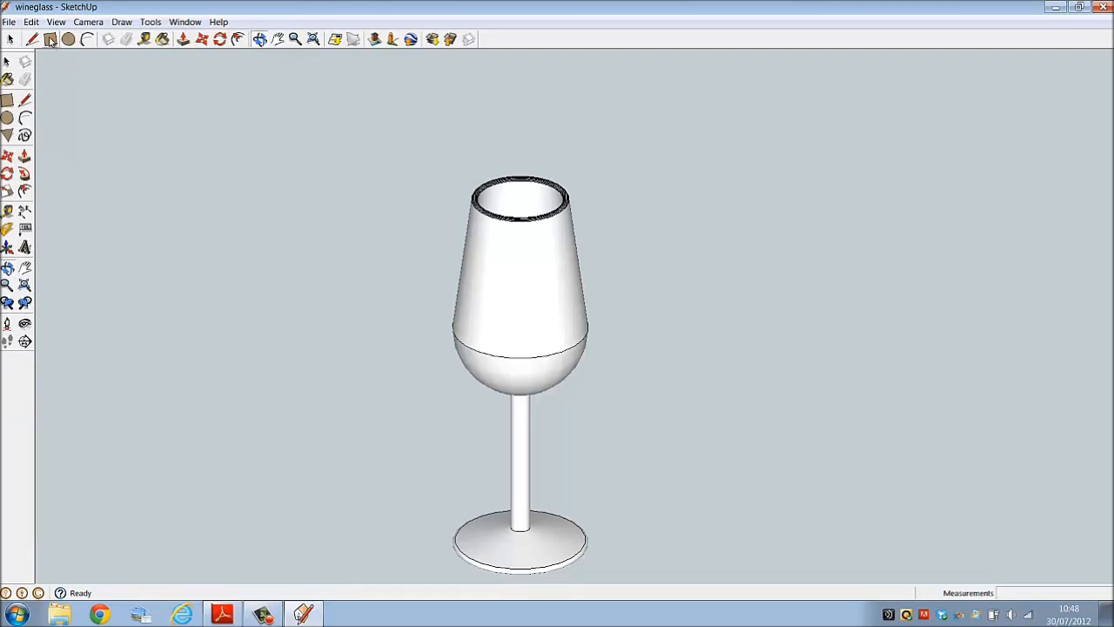
Step: Turn on Shadows, hide Edges in Edge Style, and select the whole glass
click(56, 20)
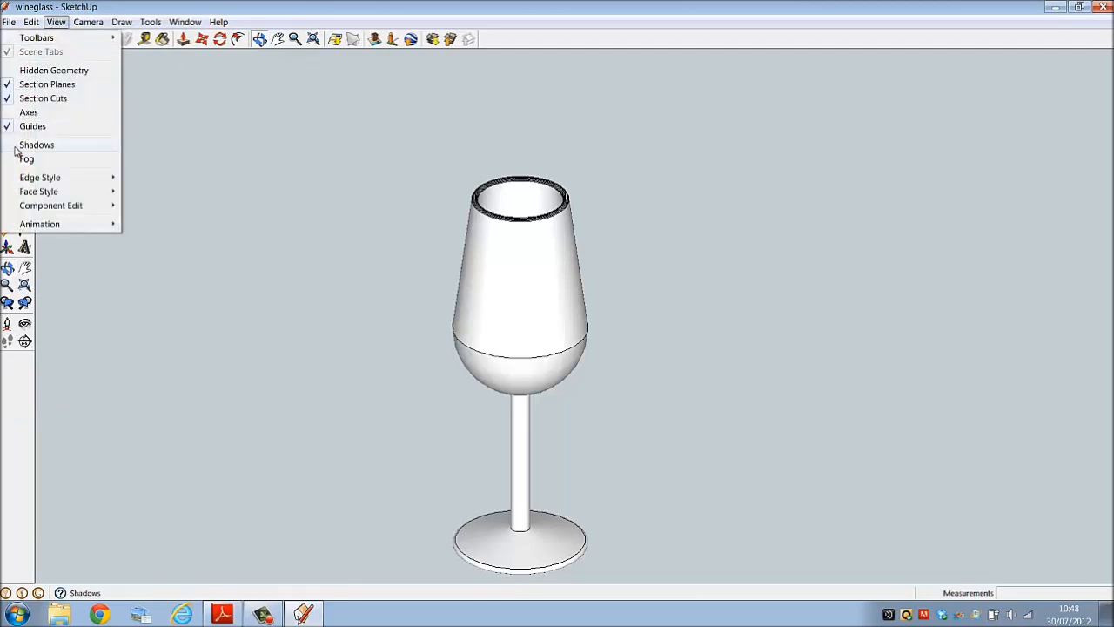
click(37, 144)
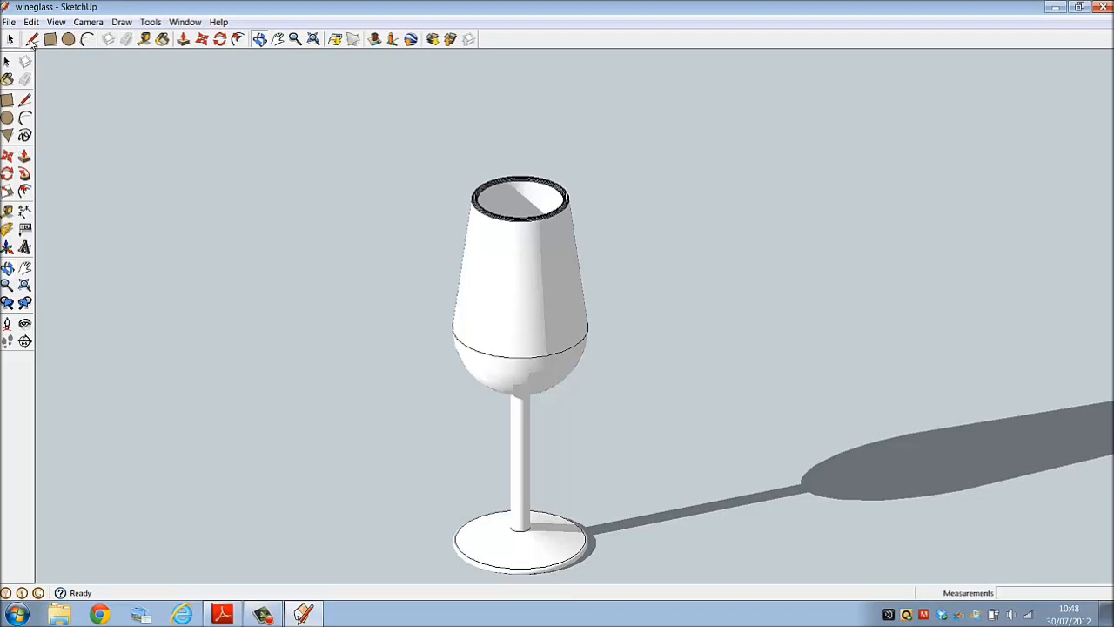
click(56, 21)
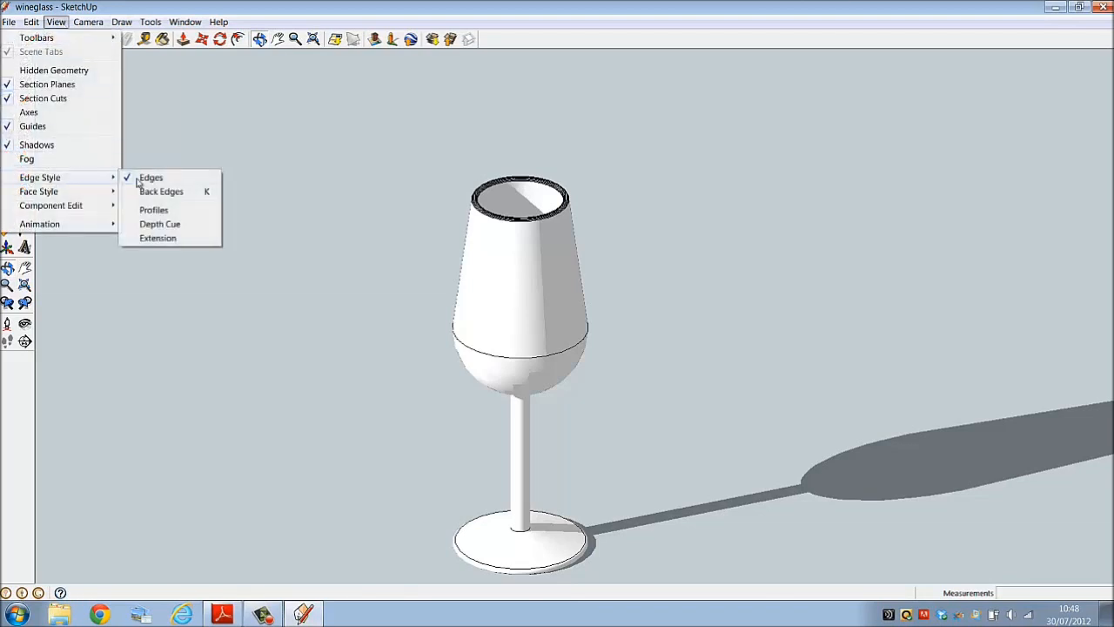
click(150, 177)
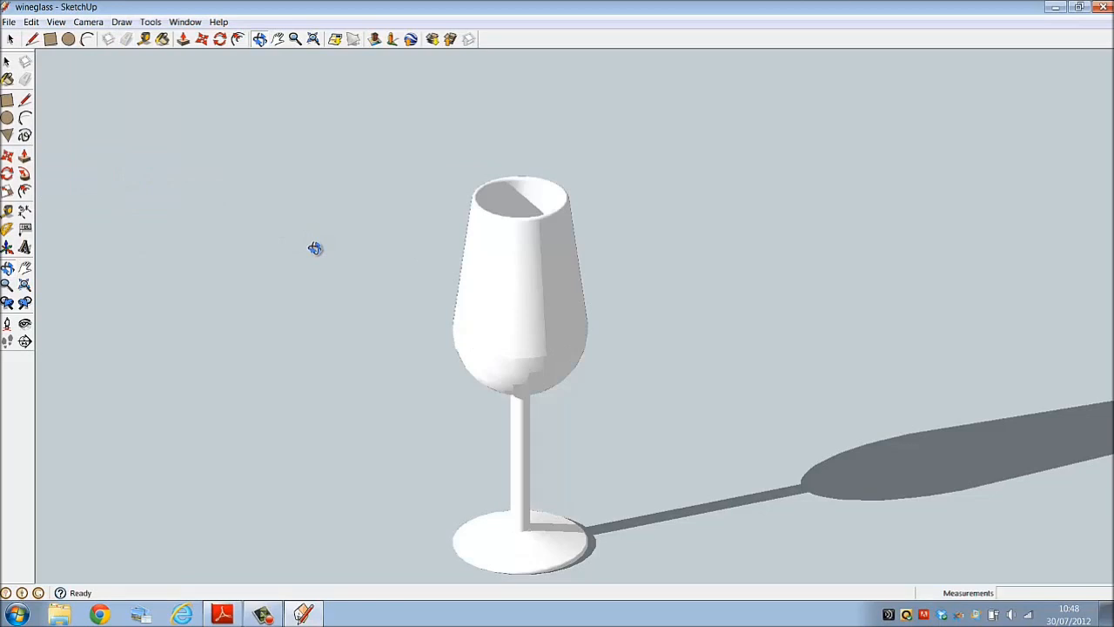
click(13, 38)
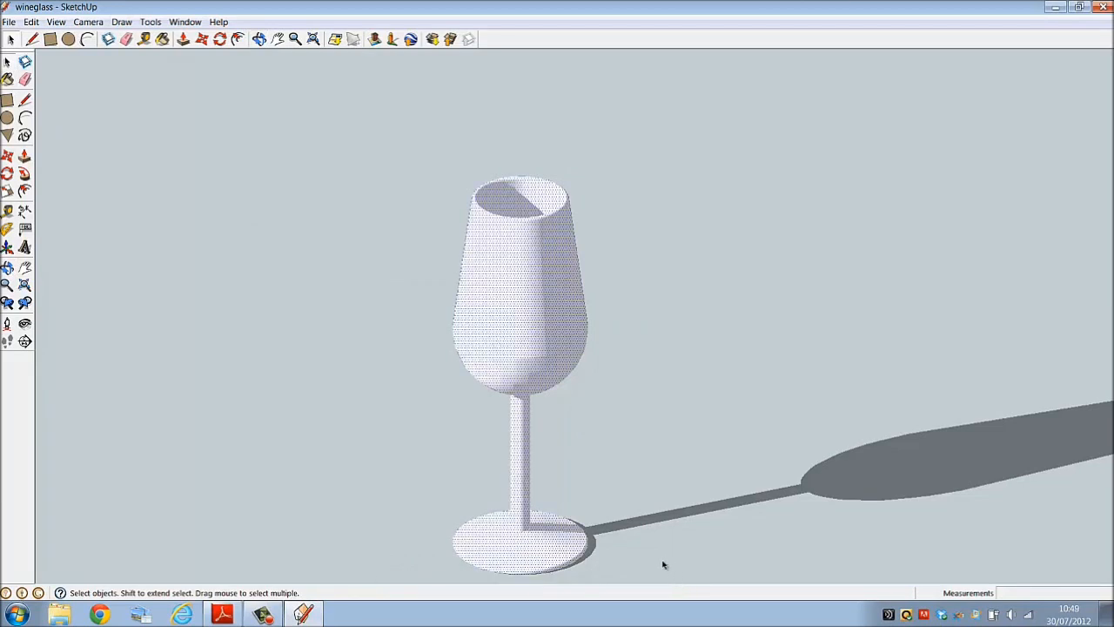
mouse_move(205, 115)
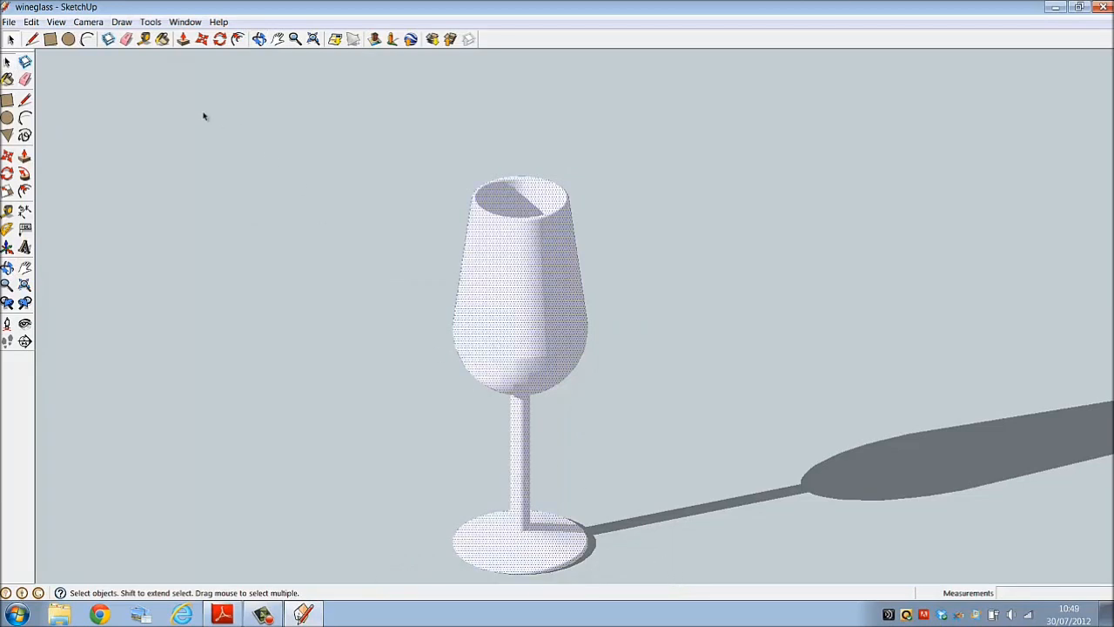
mouse_move(161, 39)
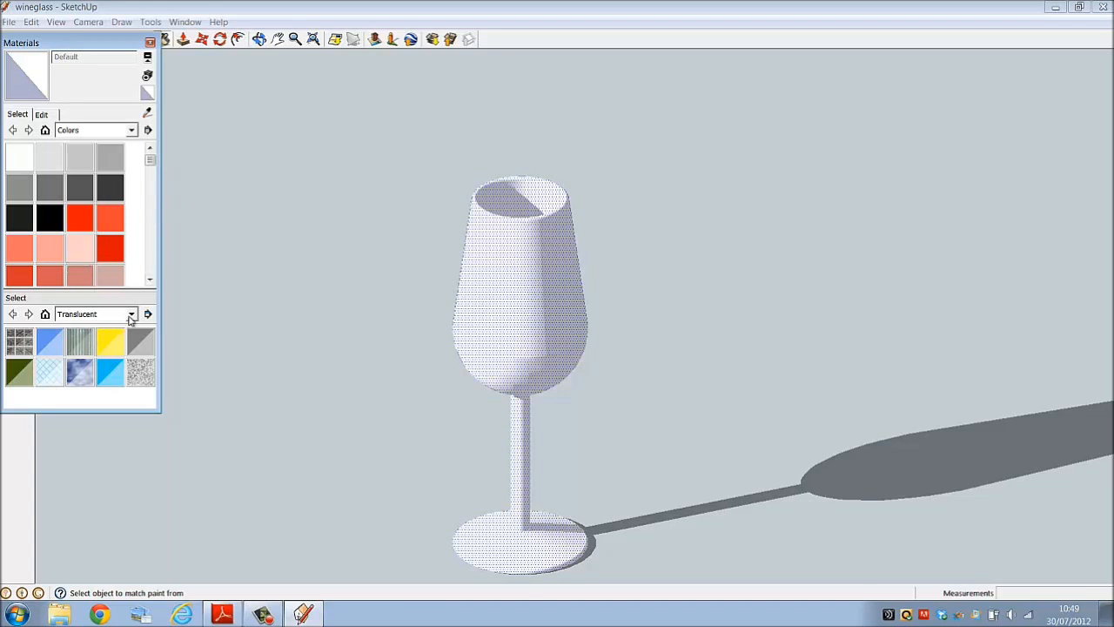
Step: Paint the glass with Translucent_Glass_Blue from the Translucent category and close Materials
click(131, 313)
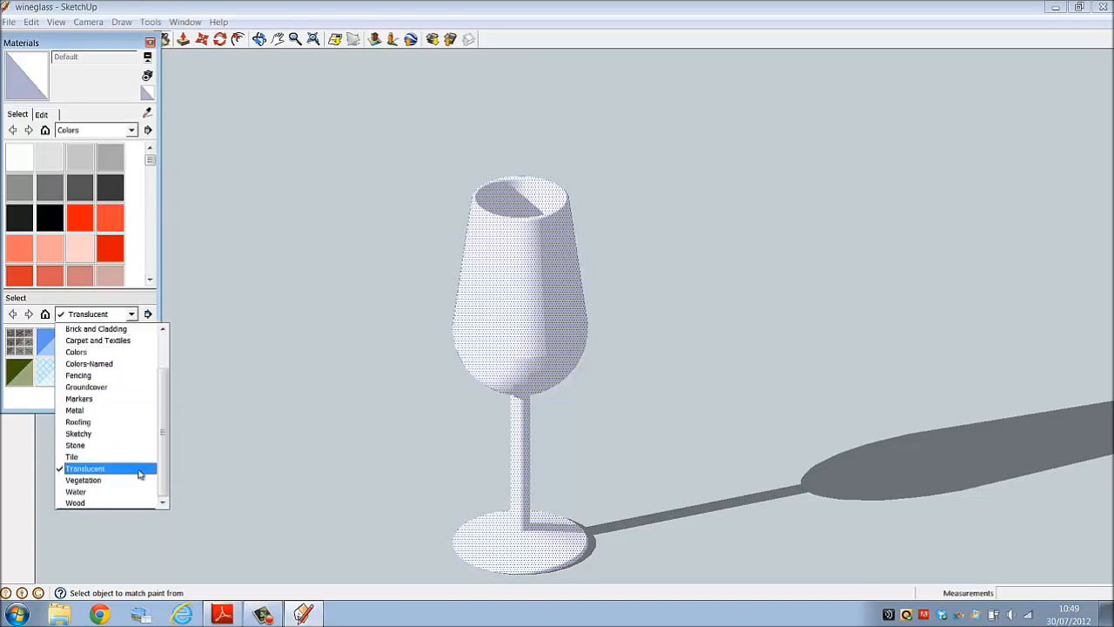
click(85, 469)
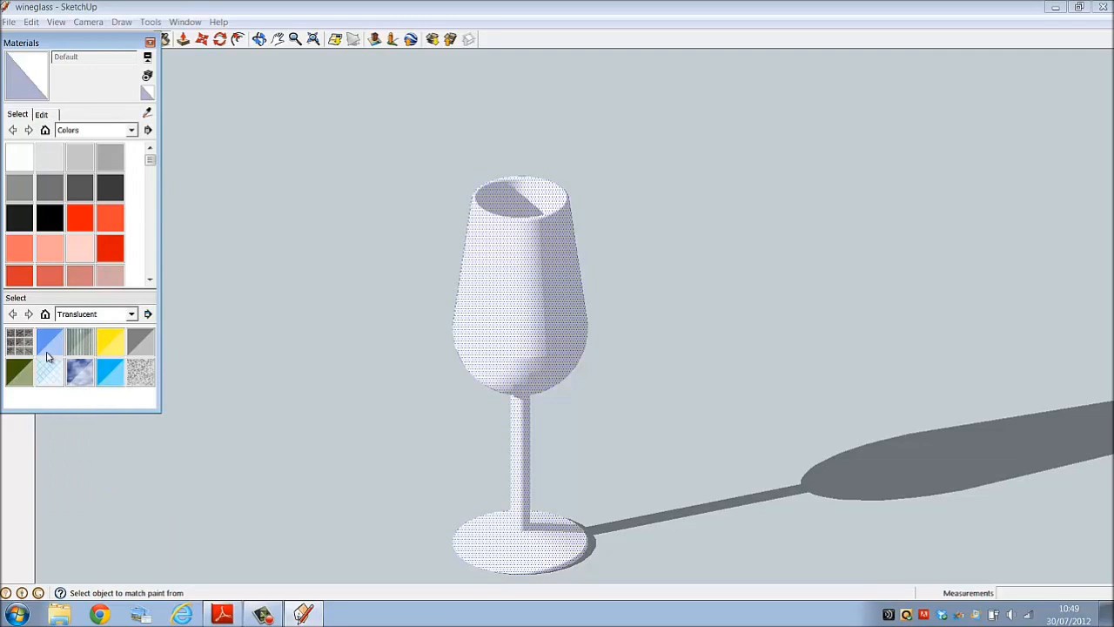
click(49, 341)
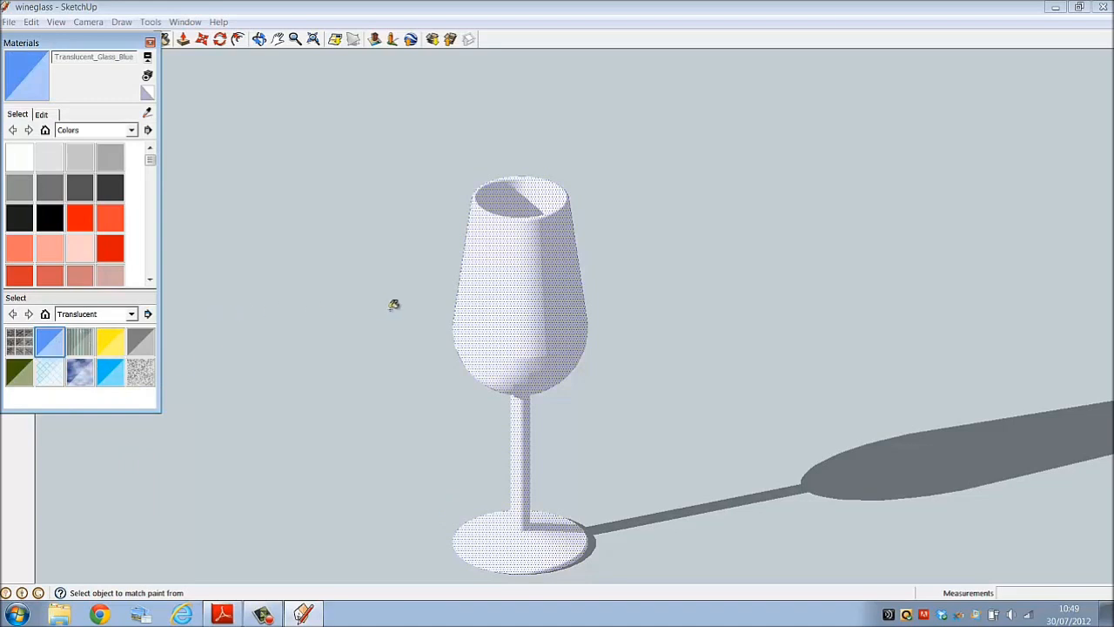
mouse_move(512, 289)
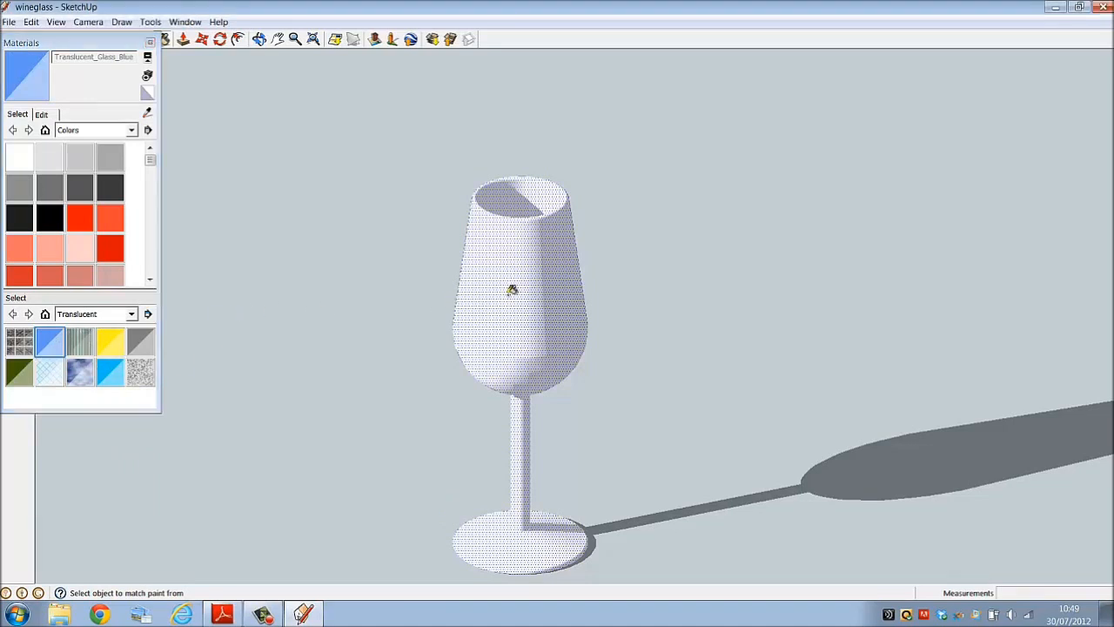
click(509, 293)
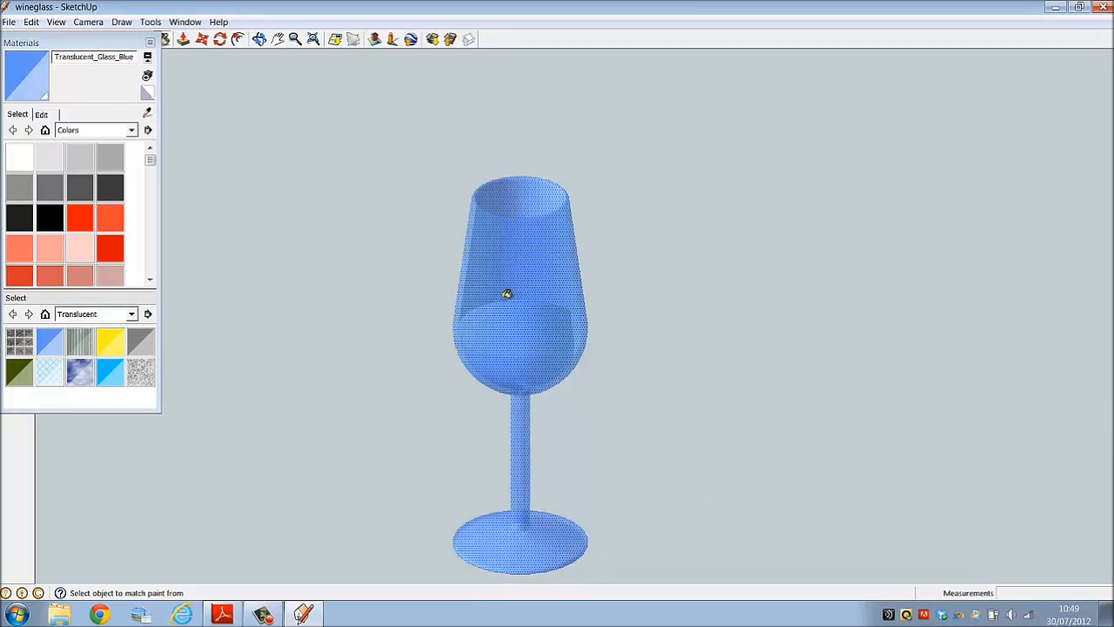
mouse_move(369, 204)
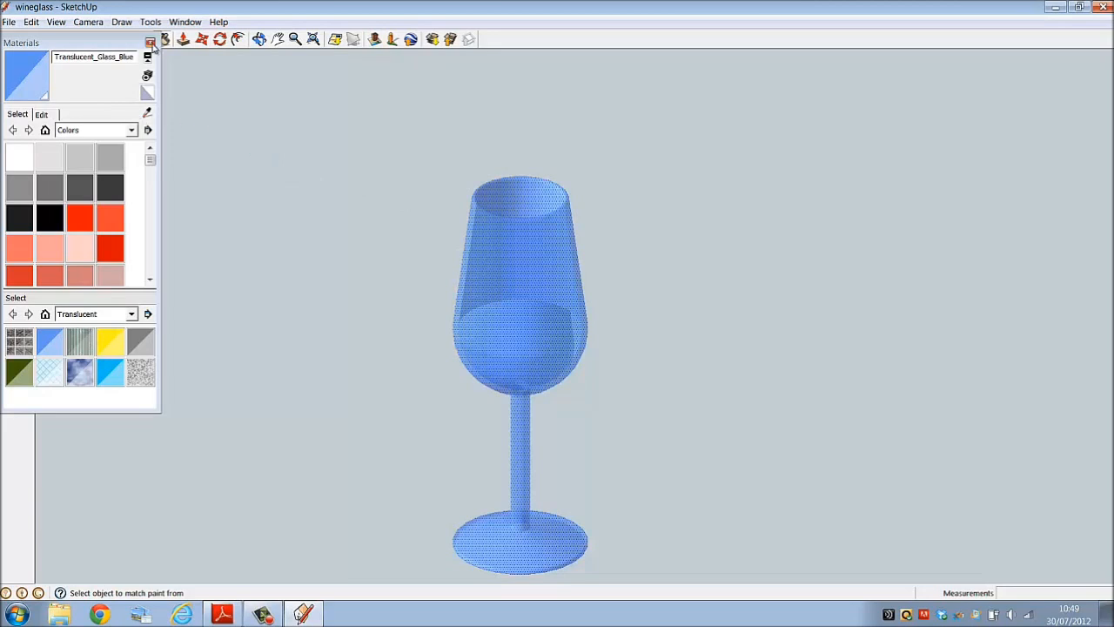
click(150, 41)
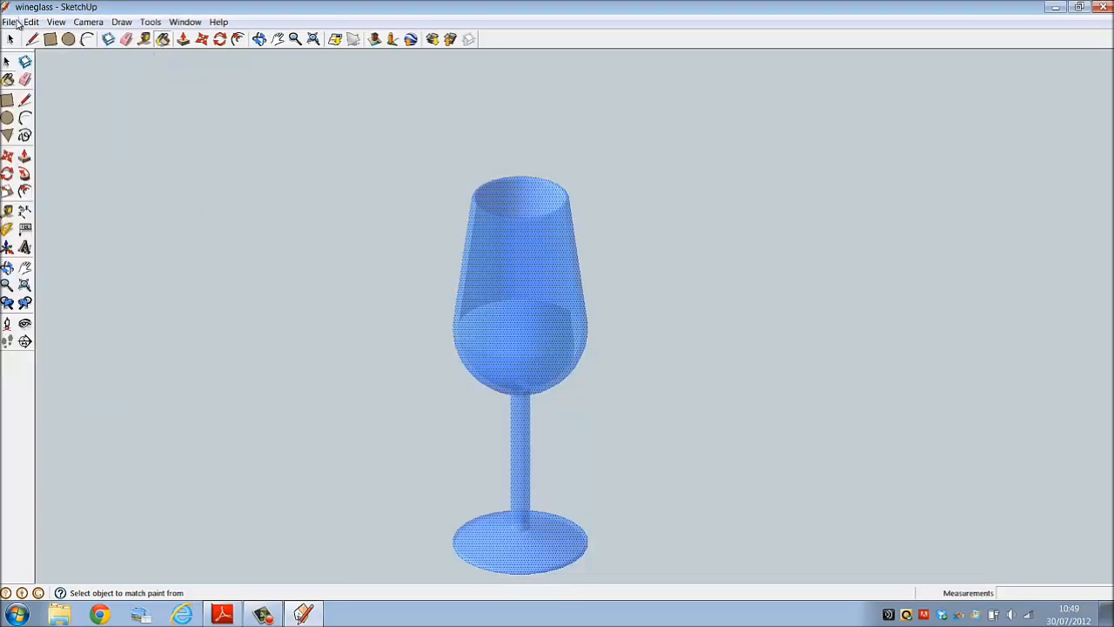
Step: Save the model again as 'wineglass' on the Desktop via Save As
click(10, 21)
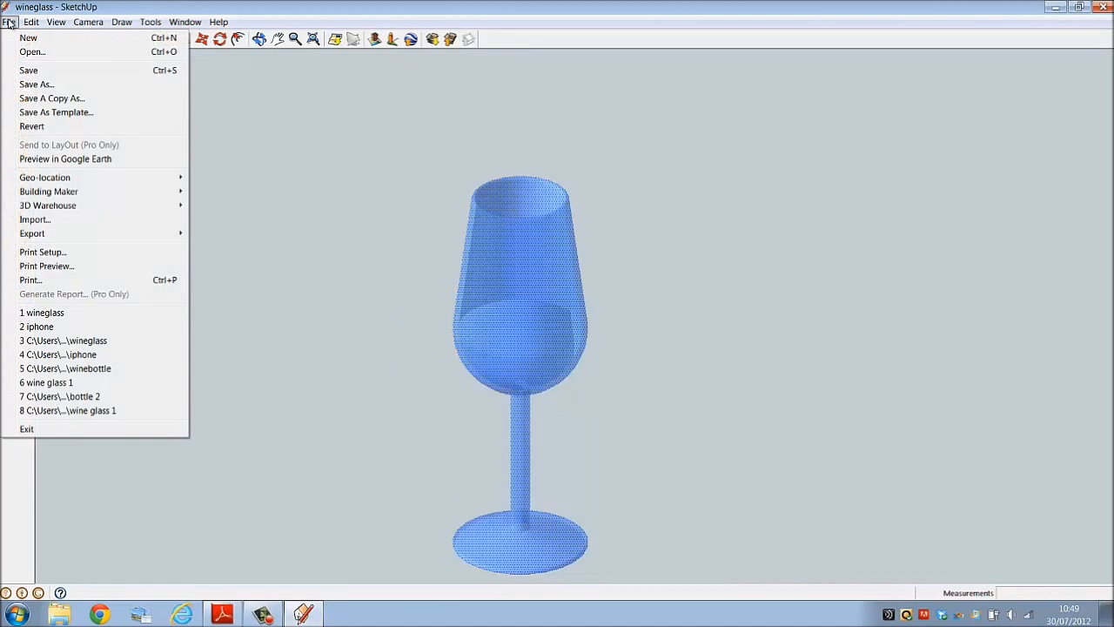
click(36, 83)
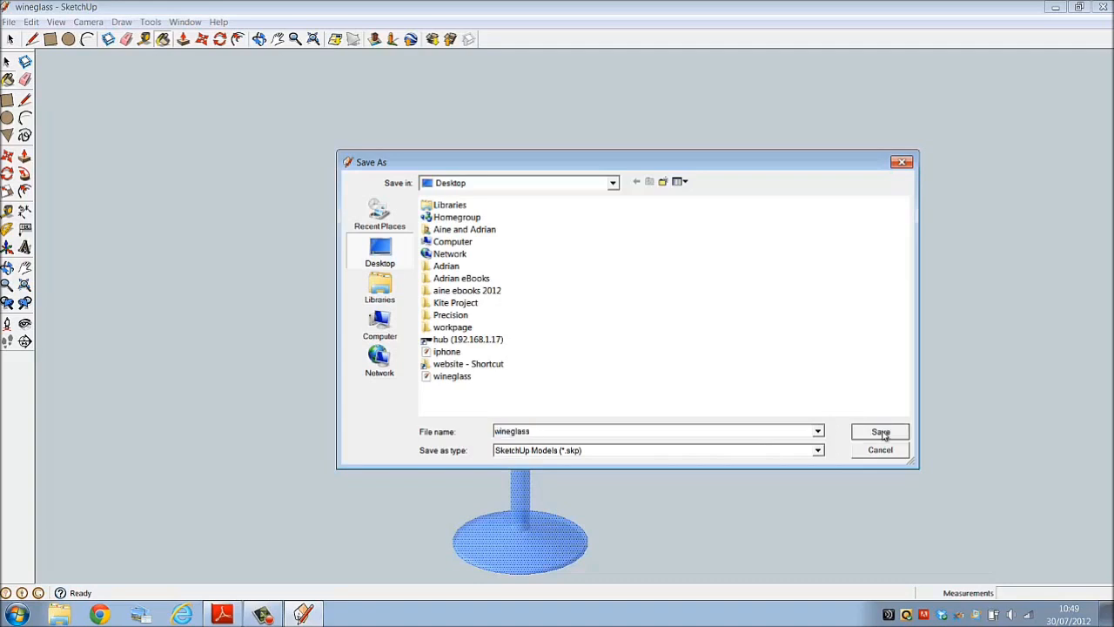
click(881, 431)
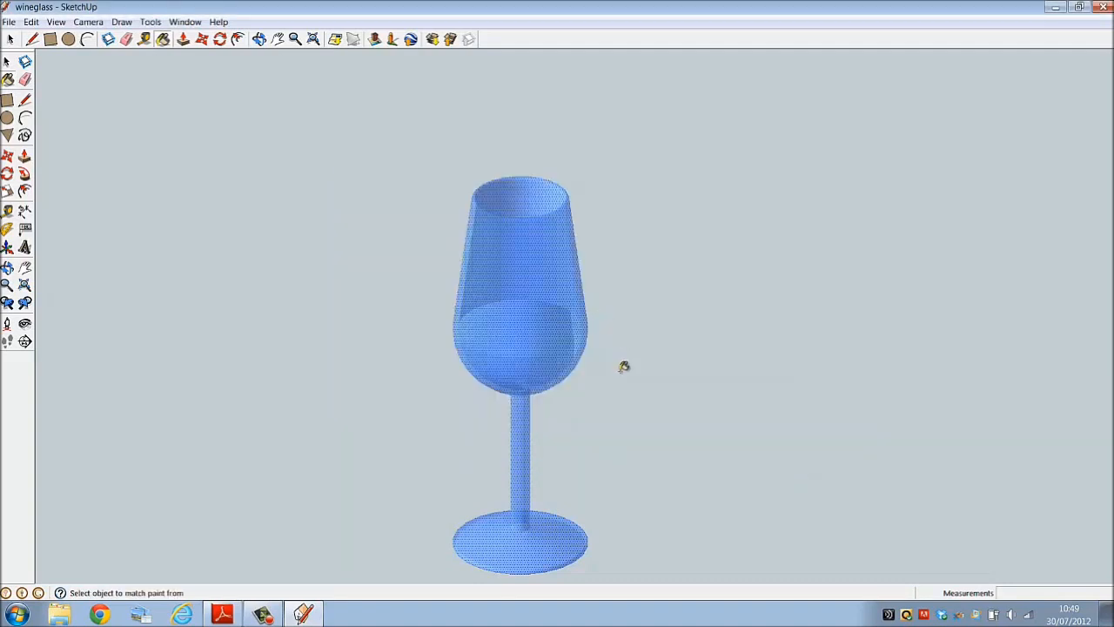